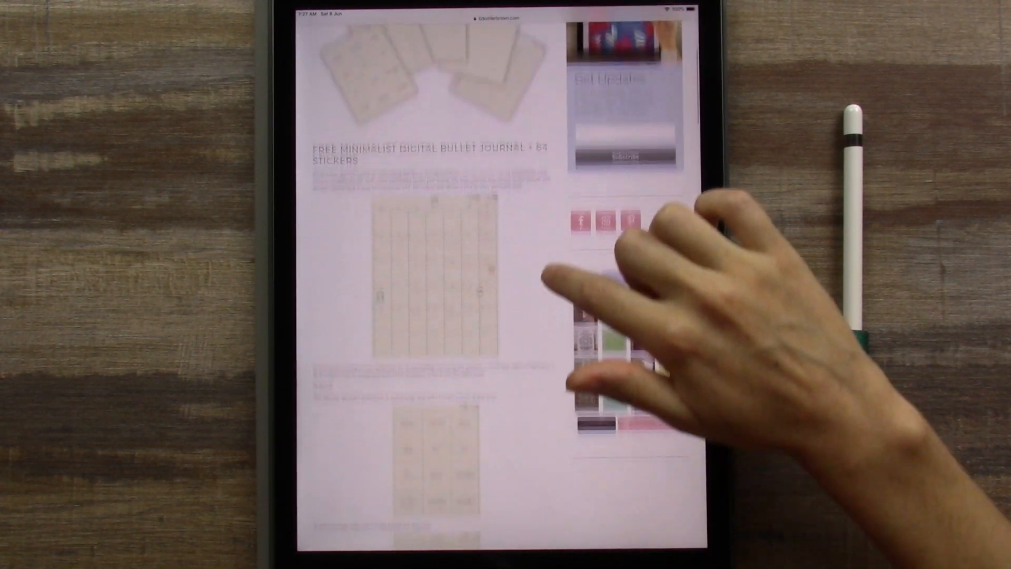
# Open the Minimalist Bullet Journal download link in a new Safari tab.
pyautogui.scroll(-3)
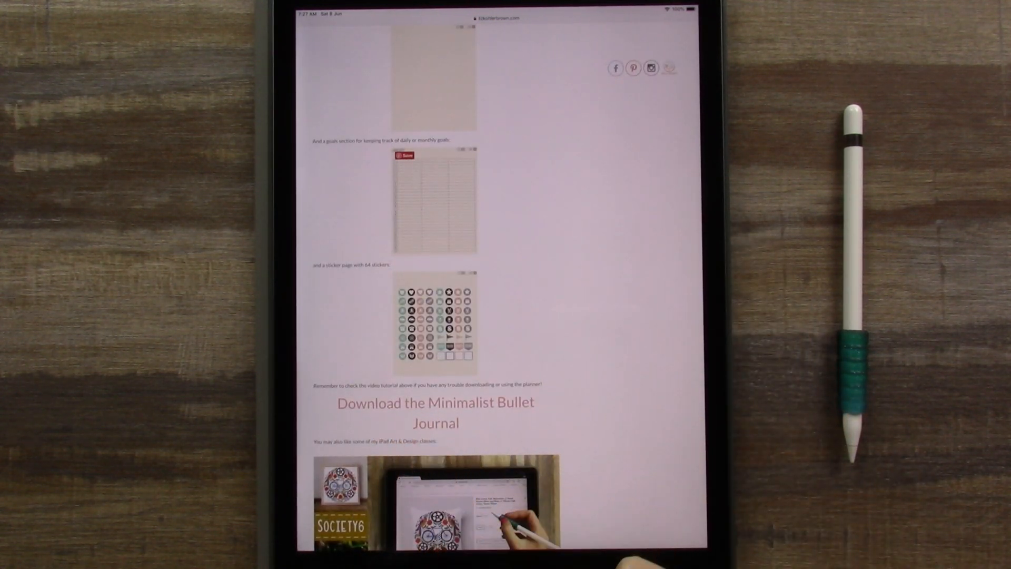
pyautogui.click(435, 402)
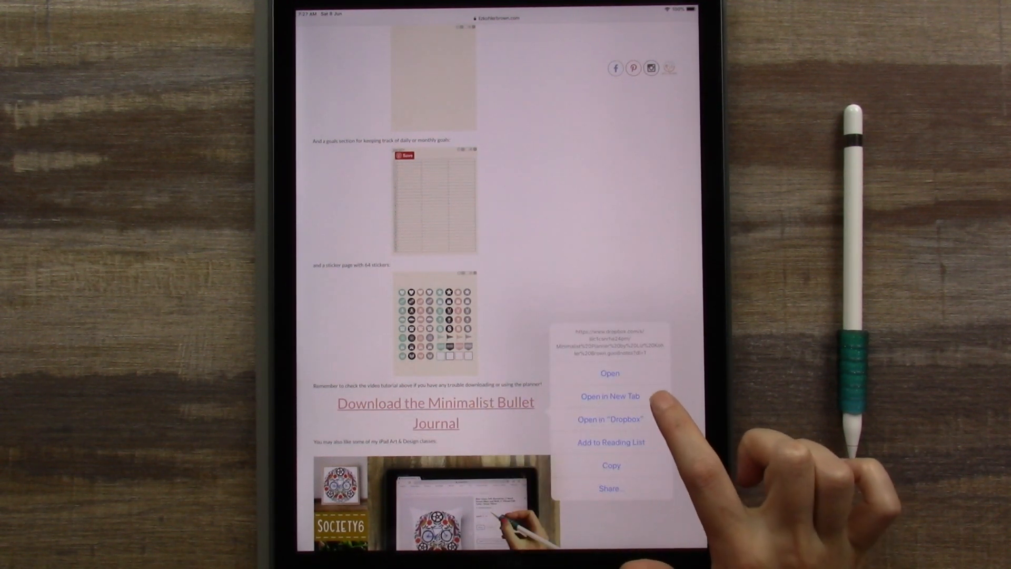
pyautogui.click(609, 396)
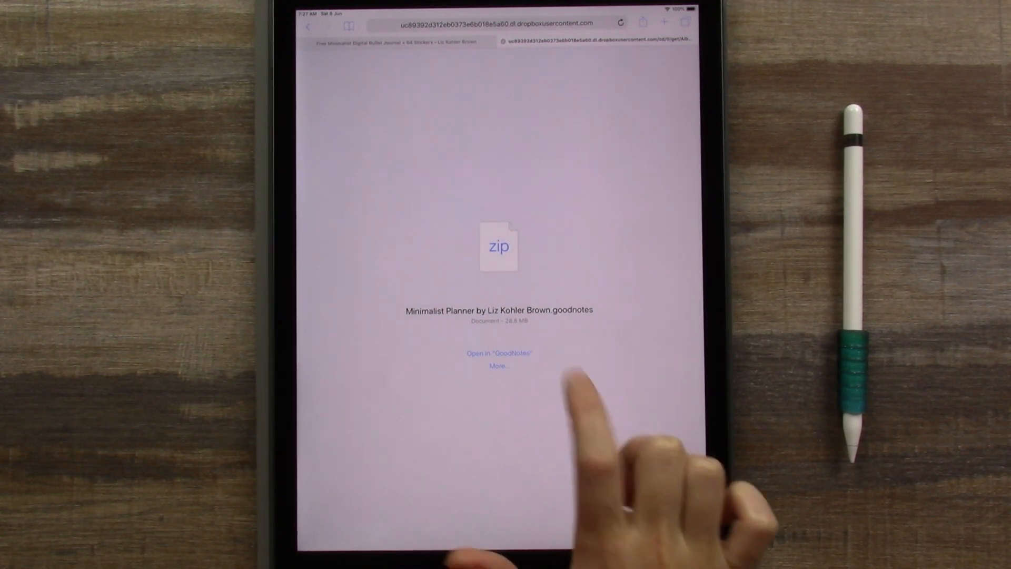
# Share the downloaded planner file from Safari using Copy to GoodNotes.
pyautogui.click(497, 365)
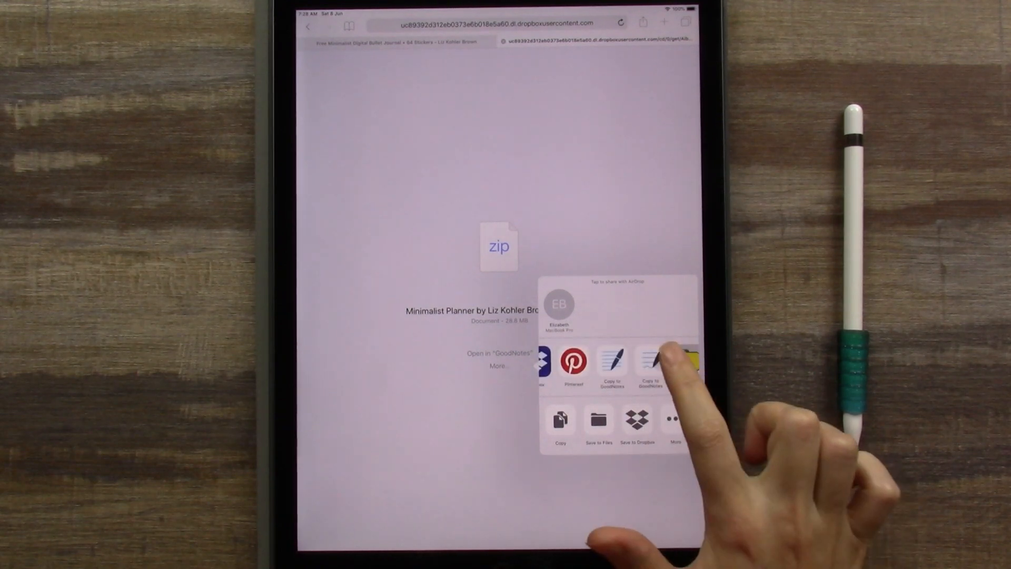
pyautogui.click(650, 361)
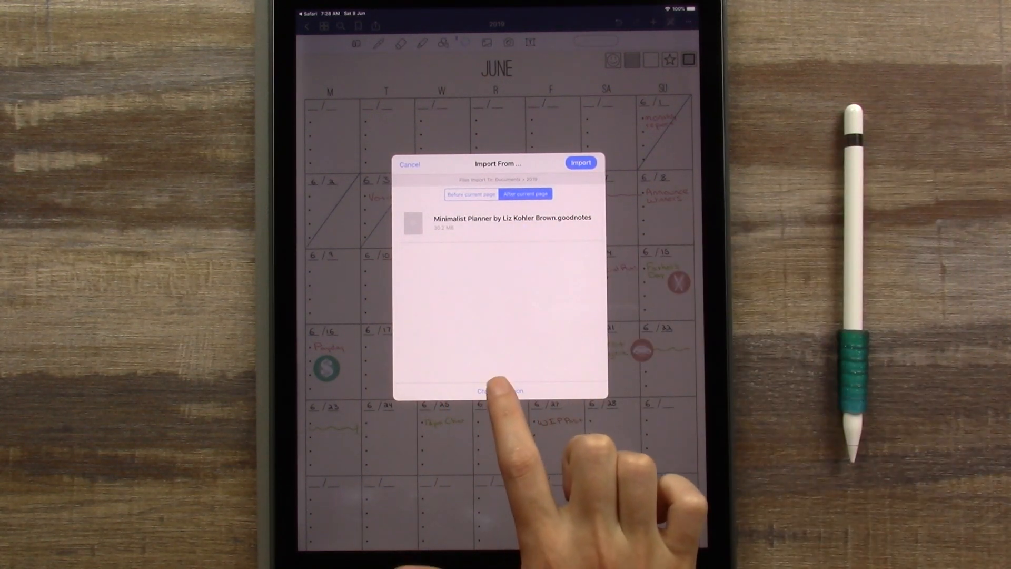
# Import the planner into Documents as a new GoodNotes document.
pyautogui.click(499, 390)
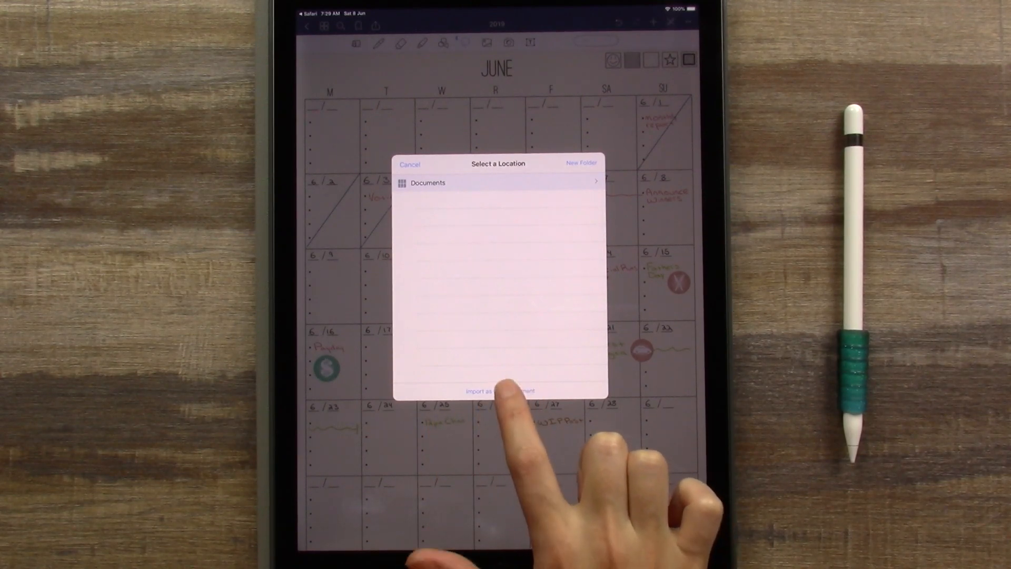
pyautogui.click(497, 392)
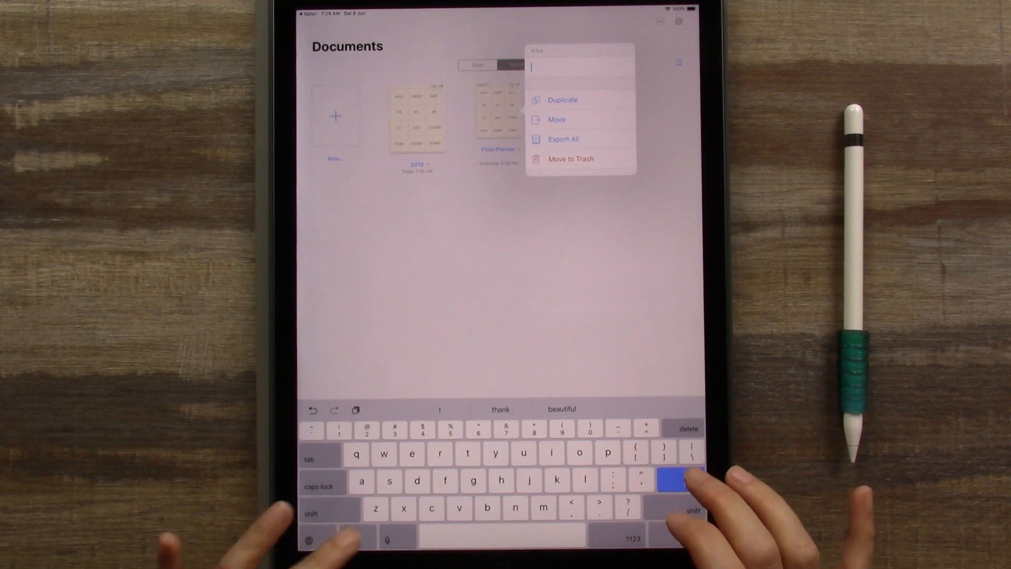
# Rename the imported planner notebook to 'My Planner'.
pyautogui.write('My')
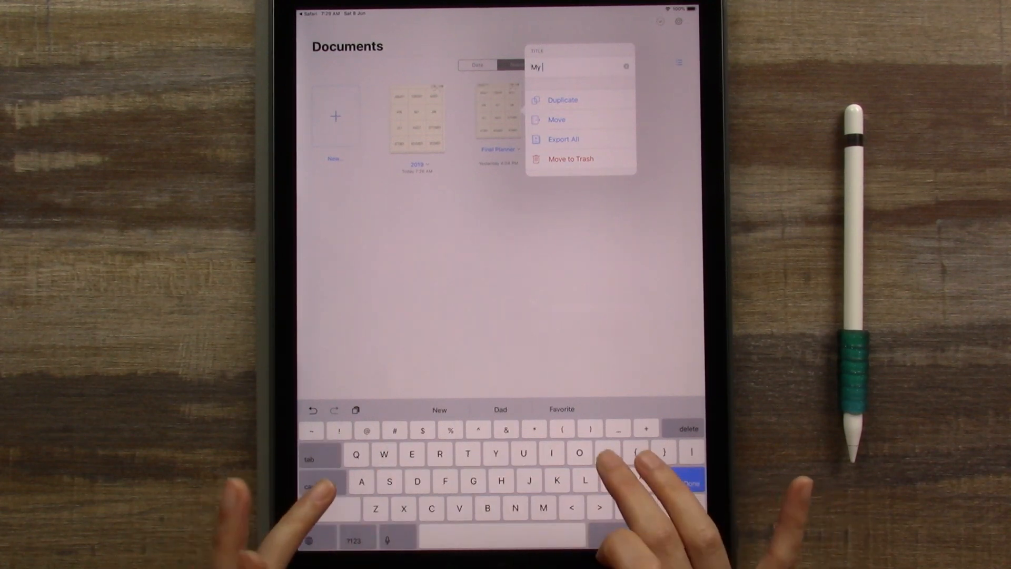
pyautogui.write('Planner')
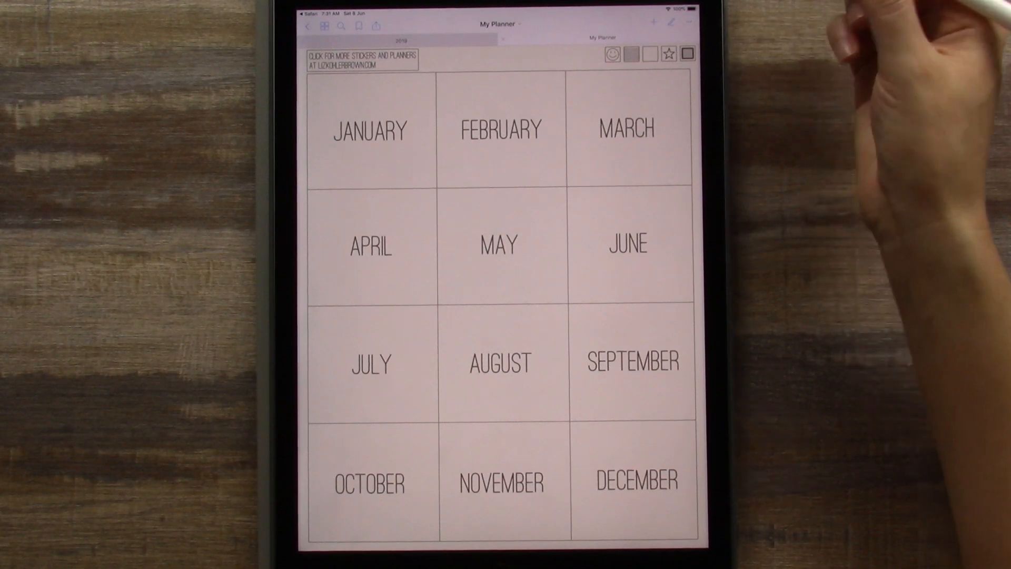
# Follow the stickers-and-planners link inside My Planner, then decline opening it externally.
pyautogui.click(626, 128)
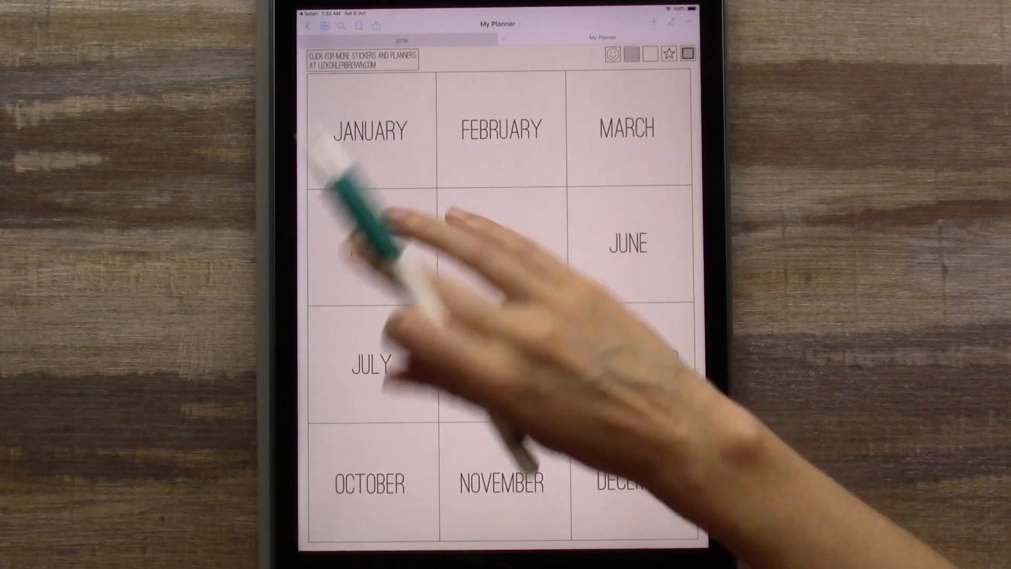
pyautogui.click(499, 231)
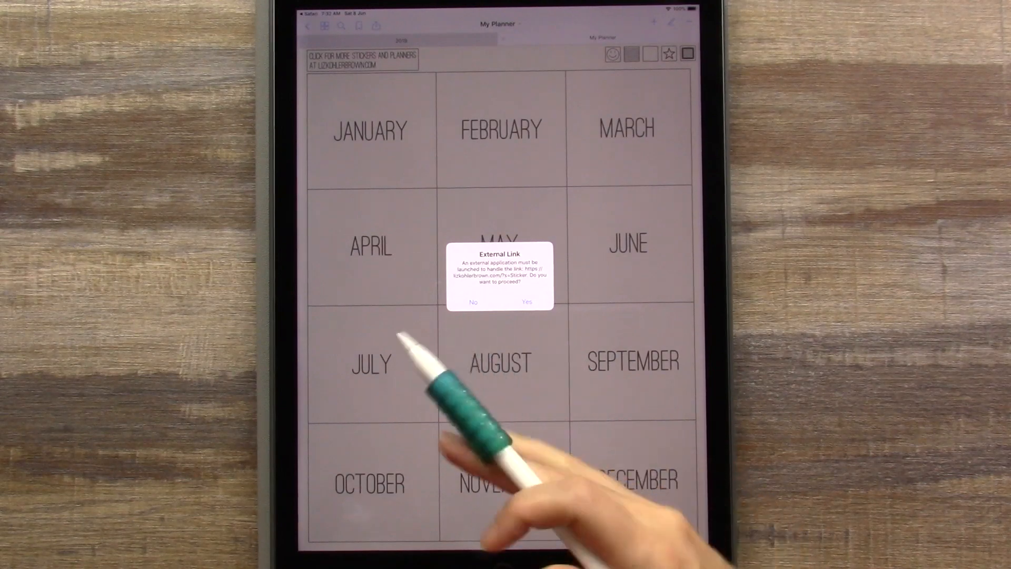
pyautogui.click(473, 302)
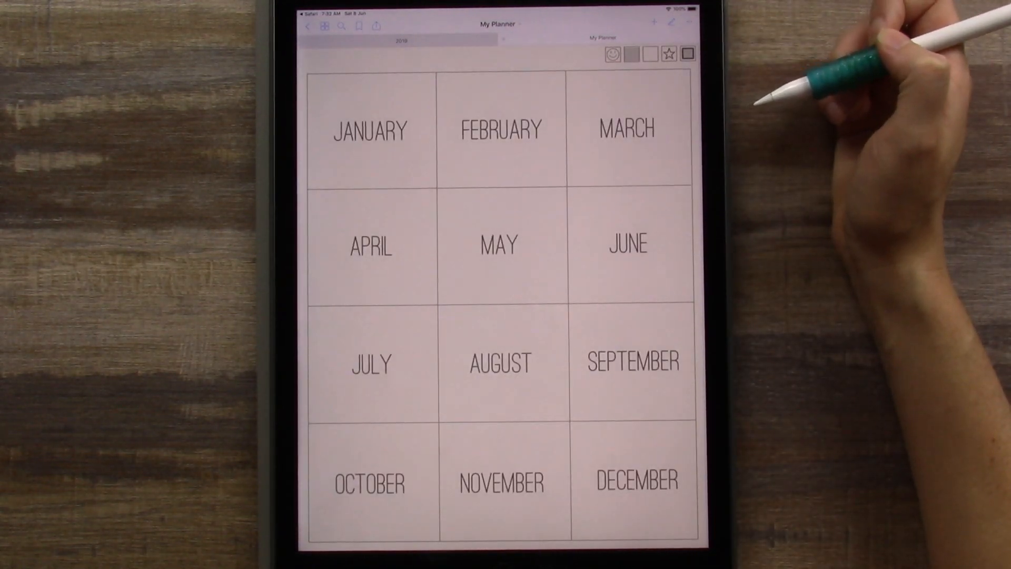
# View the lined notes page, then return to the January–December month index.
pyautogui.click(371, 362)
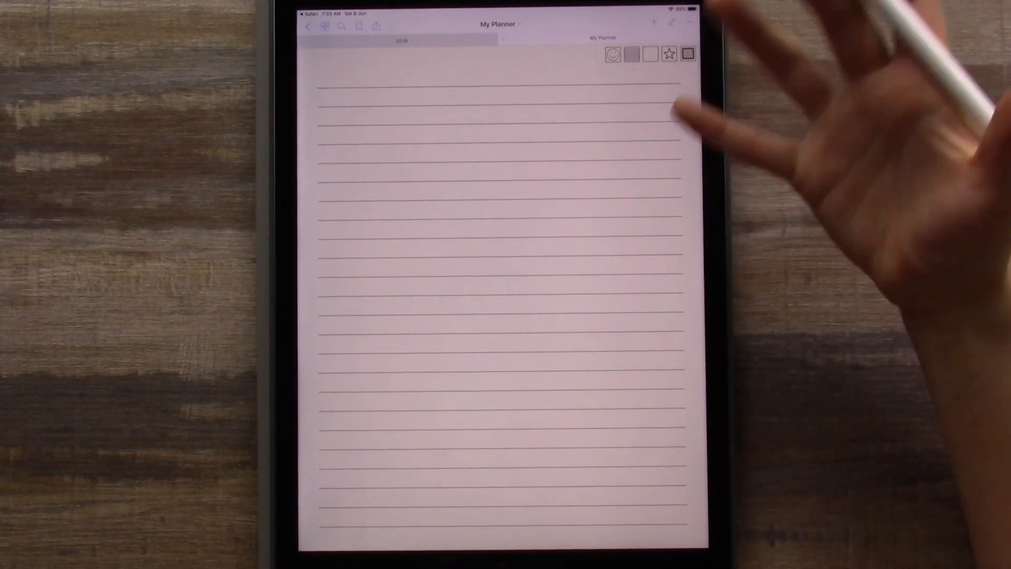
pyautogui.click(688, 54)
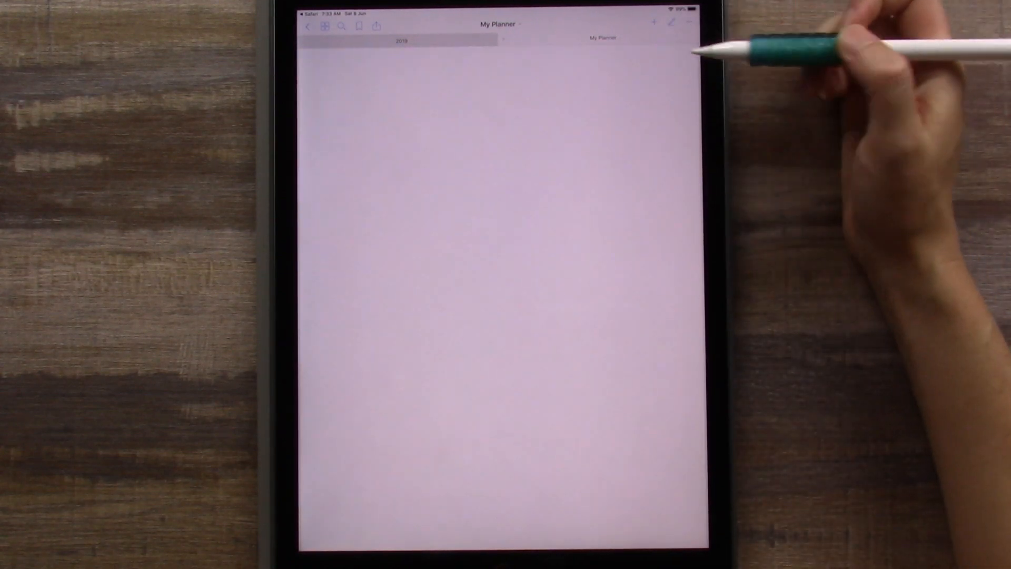
pyautogui.click(669, 54)
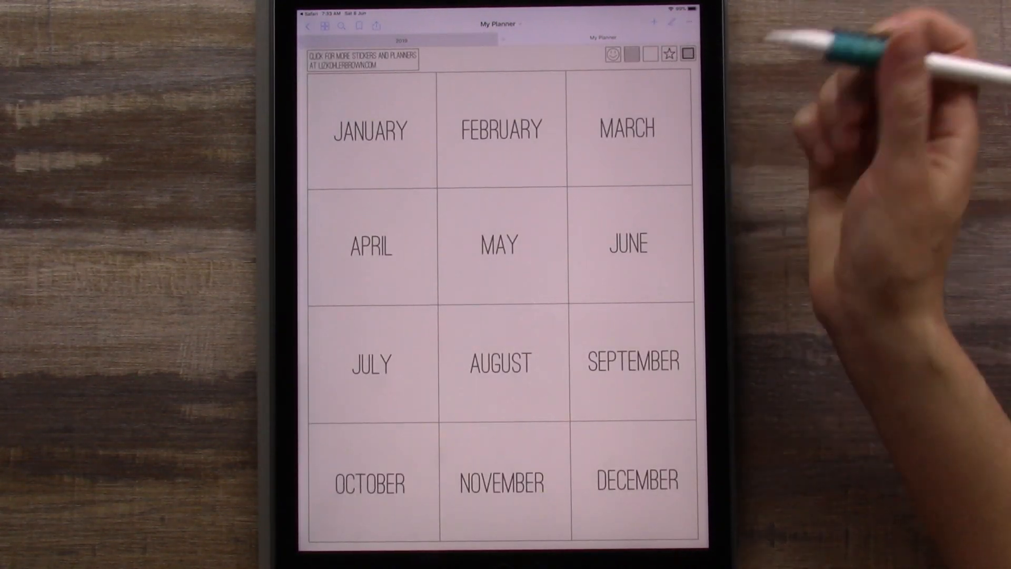
# Jump from the month index to the blank Monday–Sunday weekly page.
pyautogui.click(625, 243)
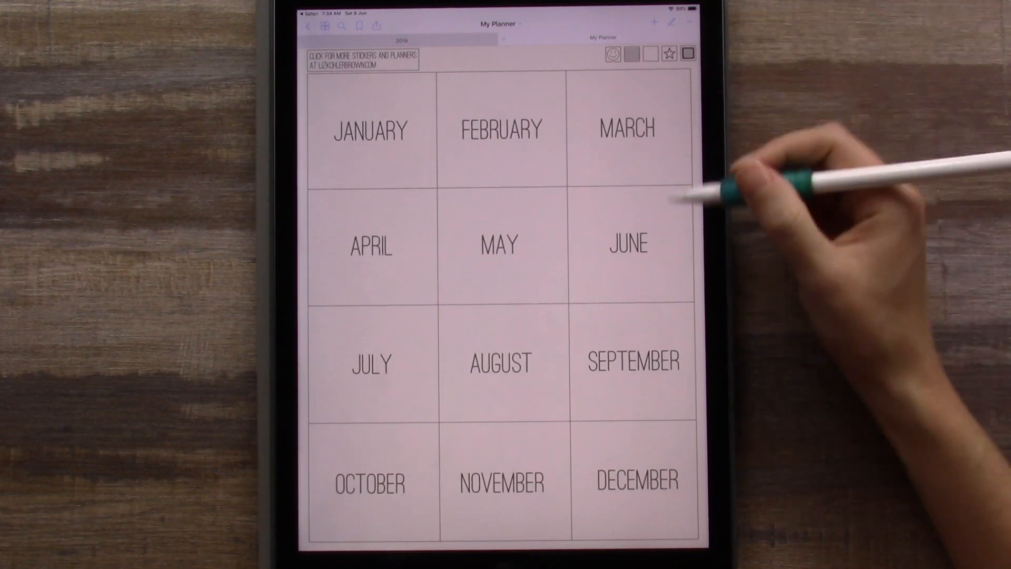
pyautogui.click(627, 243)
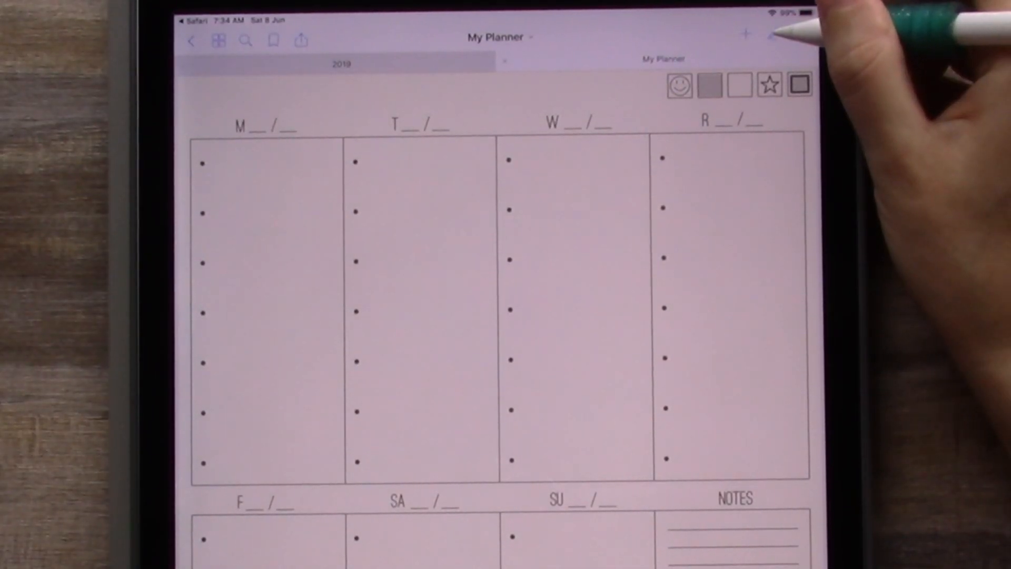
# Enable editing, select the pen, and save a custom light green as a pen colour preset.
pyautogui.click(774, 39)
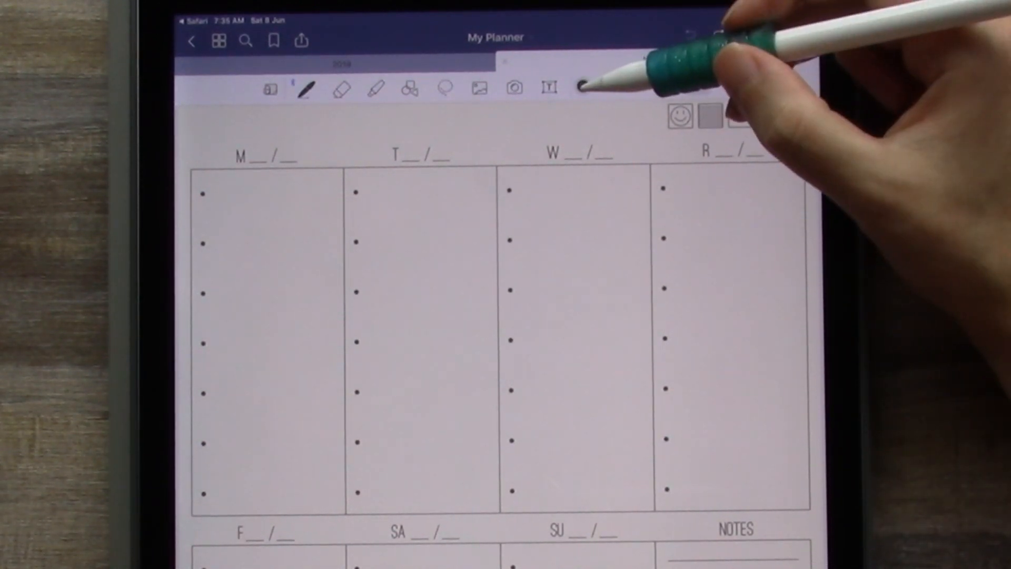
pyautogui.click(582, 87)
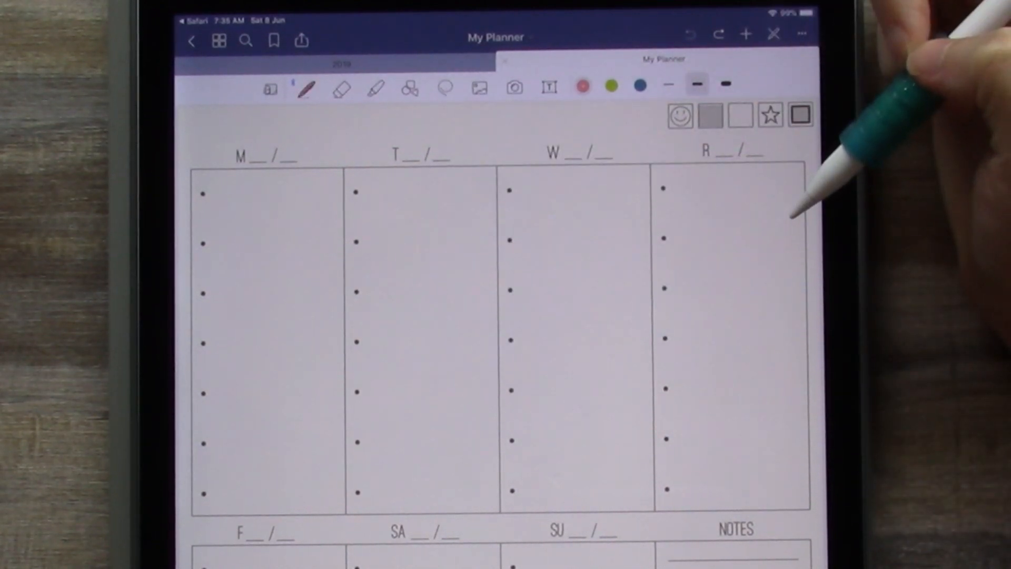
pyautogui.click(610, 85)
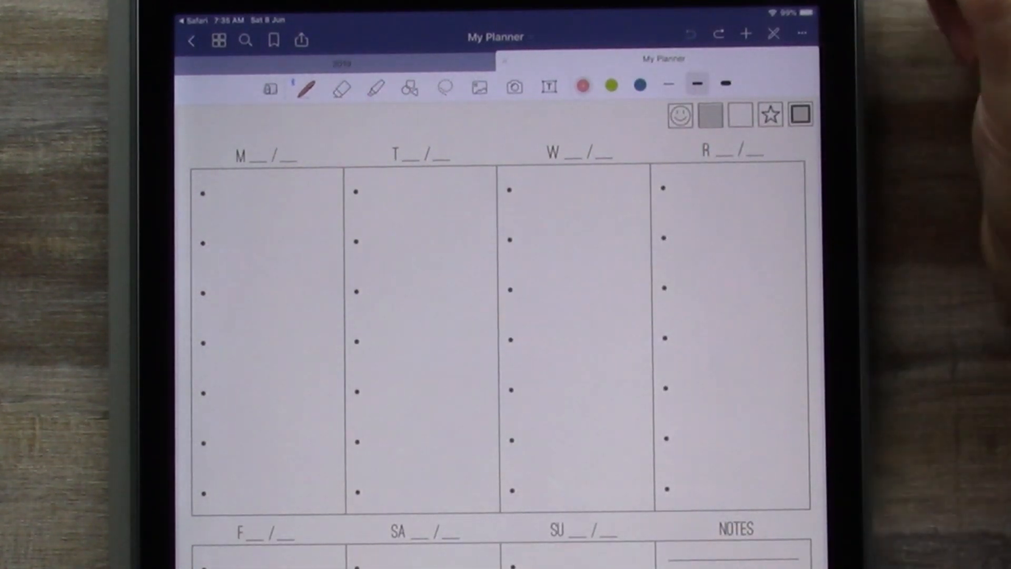
pyautogui.click(639, 84)
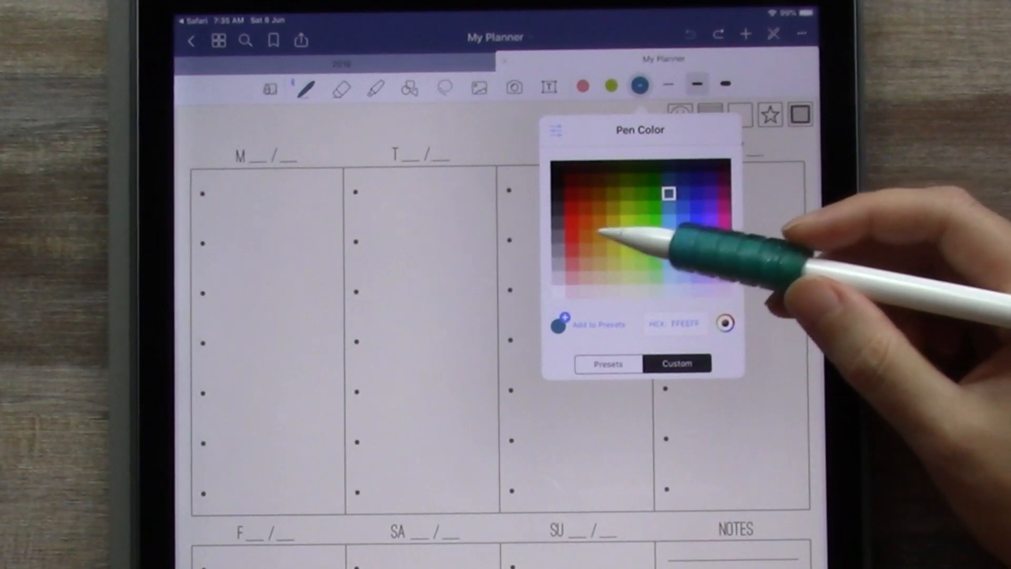
pyautogui.moveTo(638, 251)
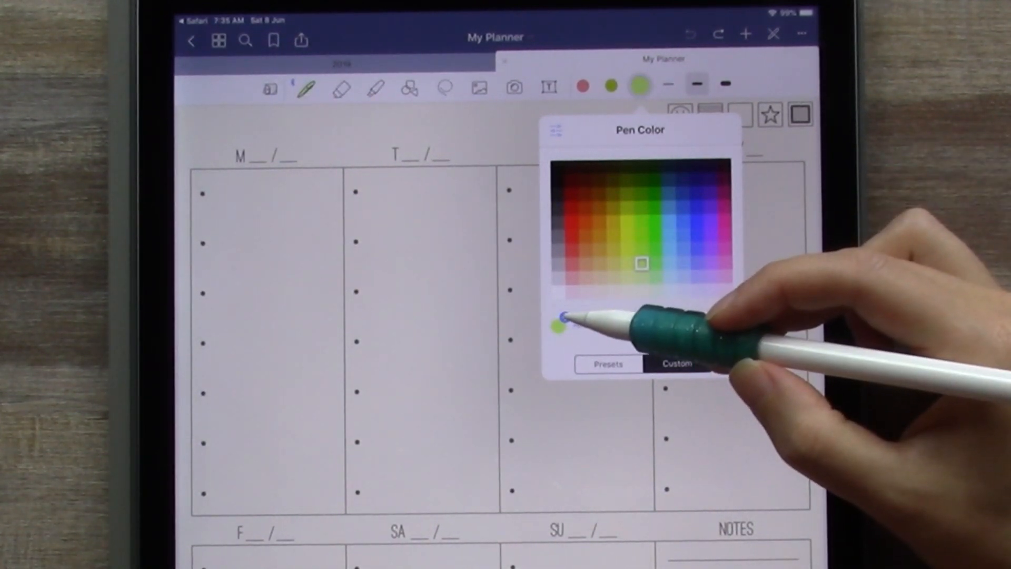
pyautogui.click(607, 364)
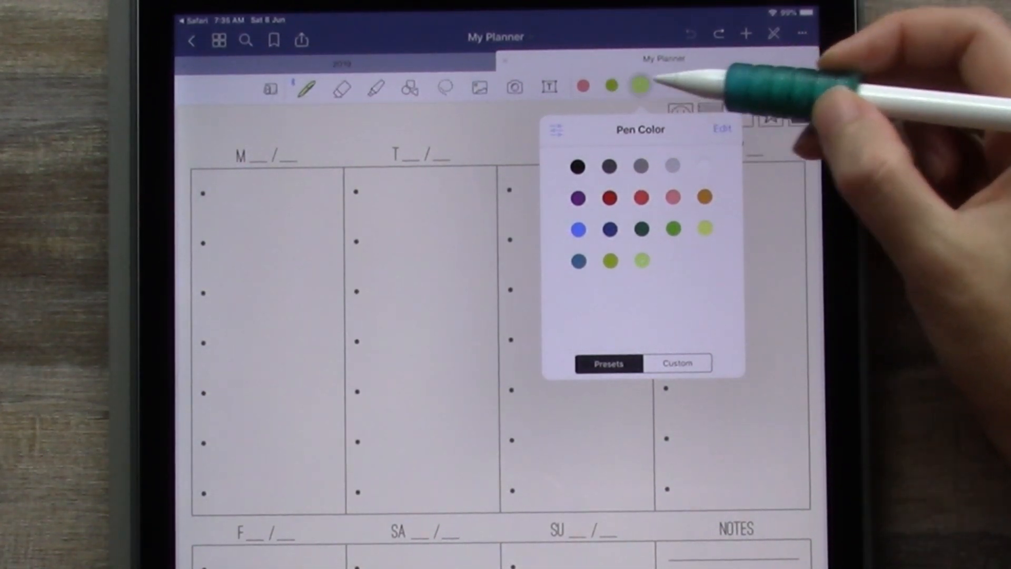
# Handwrite the dates 6/1 through 6/7 beside the M–SU day headings.
pyautogui.click(640, 86)
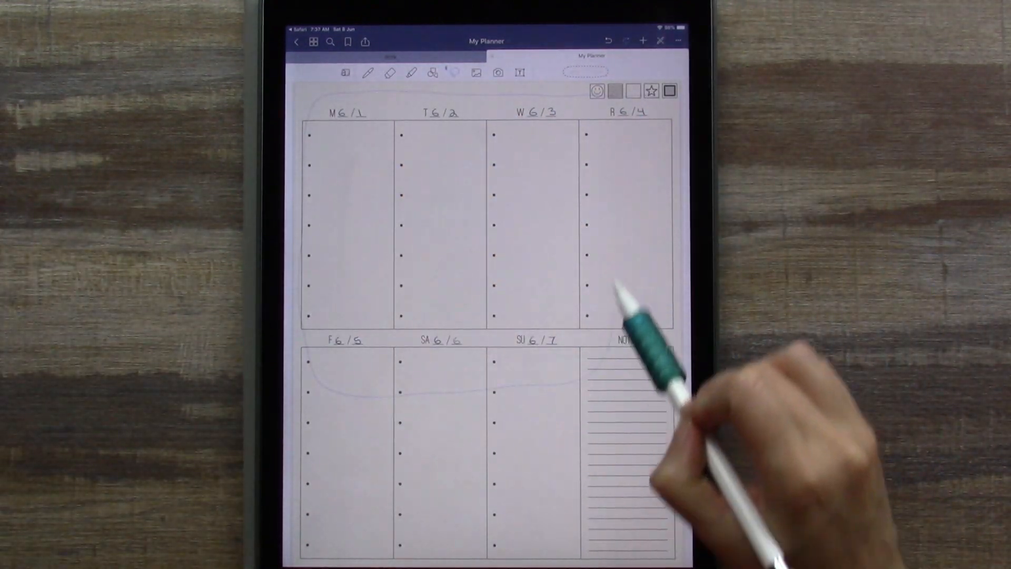
pyautogui.click(614, 90)
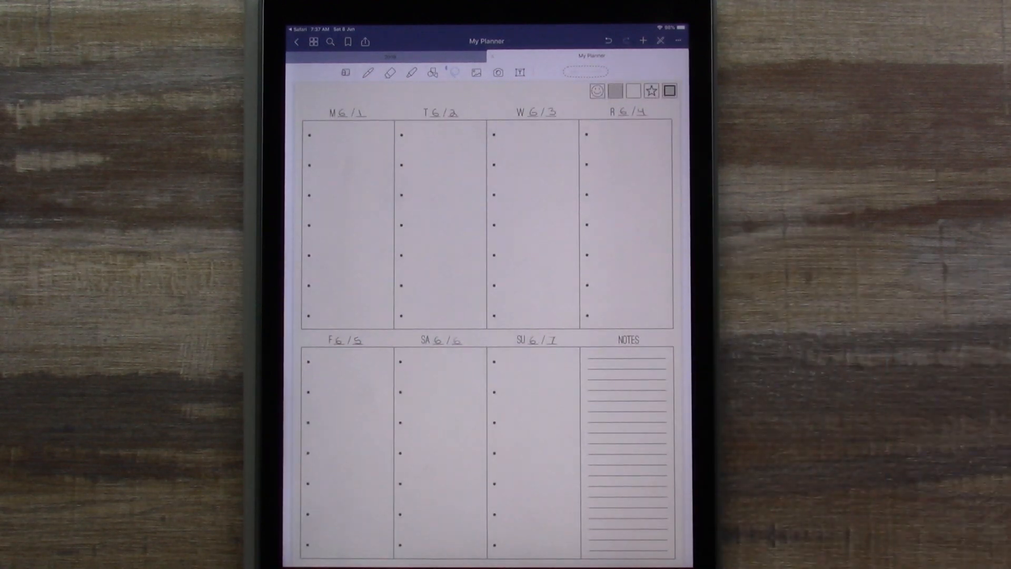
# Write Instagram, Facebook, 12pm Meeting and Mock-Ups under W 6/3 in varied pen colours.
pyautogui.click(368, 73)
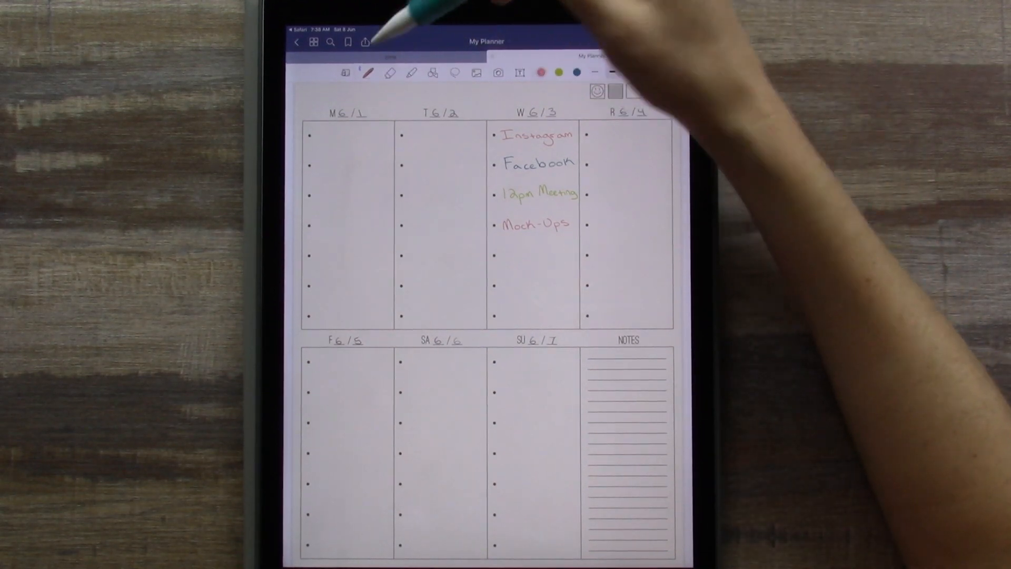
# Switch to the highlighter with the lime green preset colour.
pyautogui.click(390, 73)
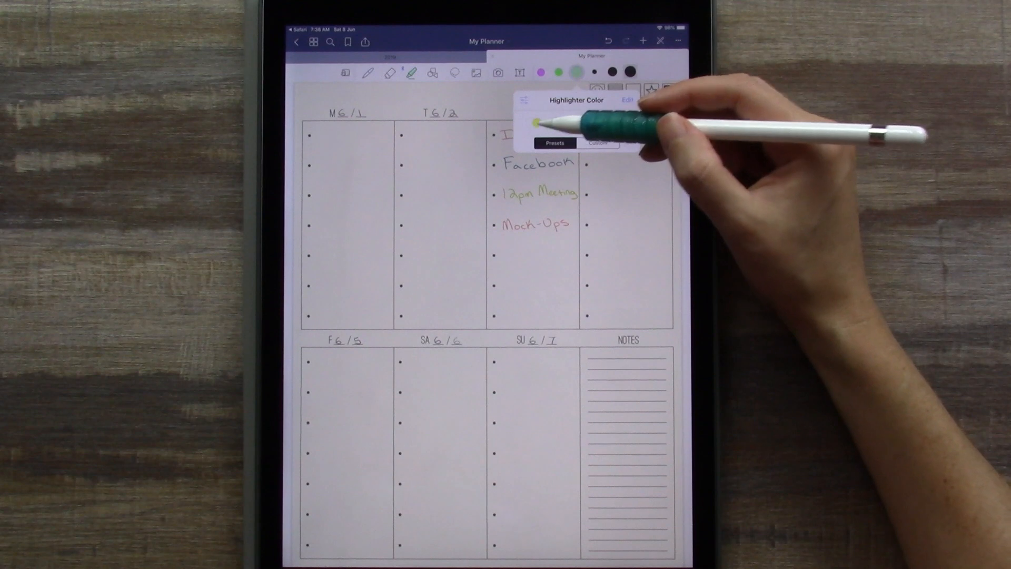
pyautogui.click(599, 244)
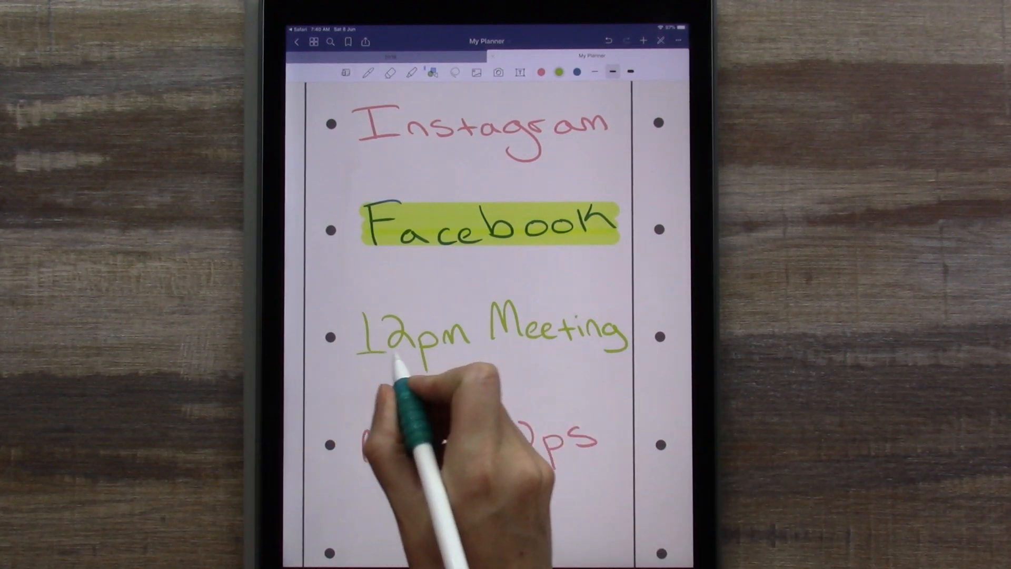
# Draw a green underline beneath the 12pm Meeting task and move down to Mock-Ups.
pyautogui.moveTo(362, 348); pyautogui.dragTo(620, 348)
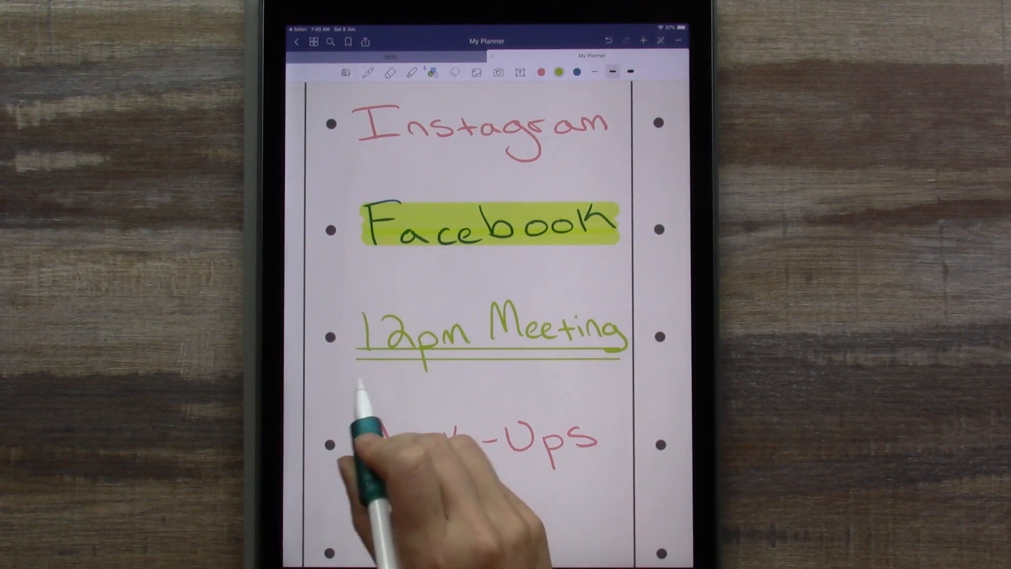
pyautogui.scroll(-3)
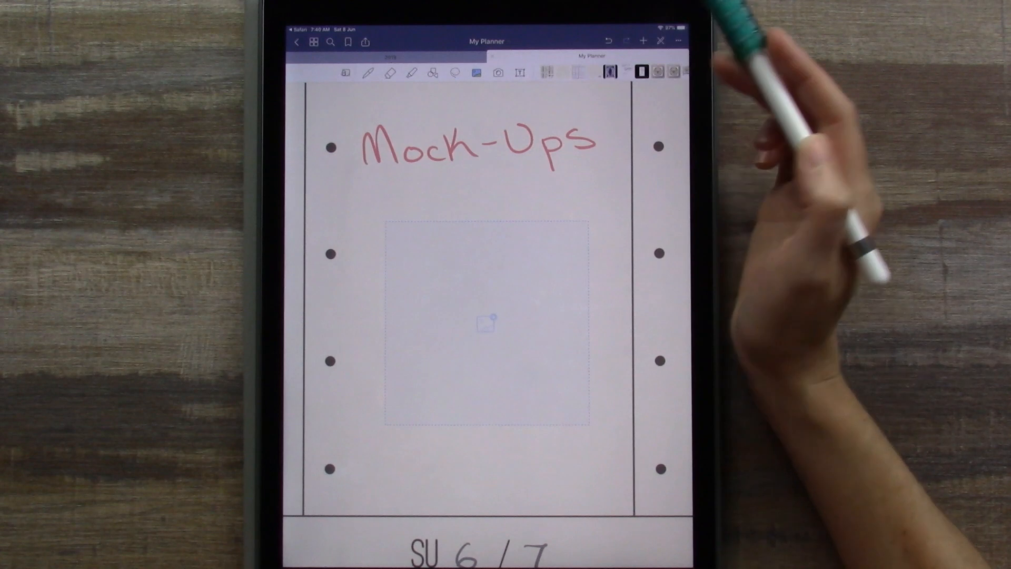
# Fill the frame under Mock-Ups with the bee artwork from Camera Roll and shrink it to fit.
pyautogui.click(484, 323)
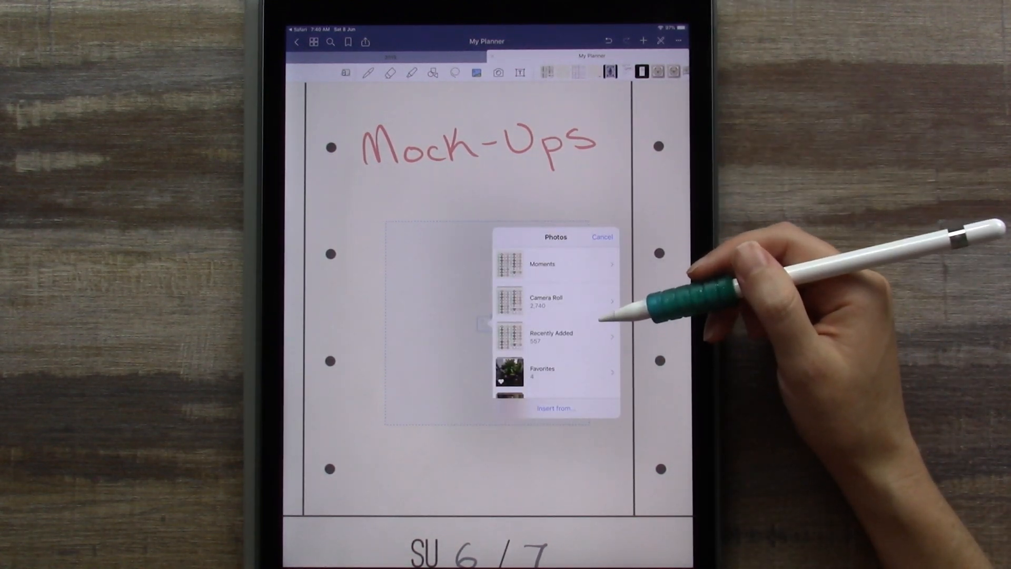
pyautogui.click(546, 297)
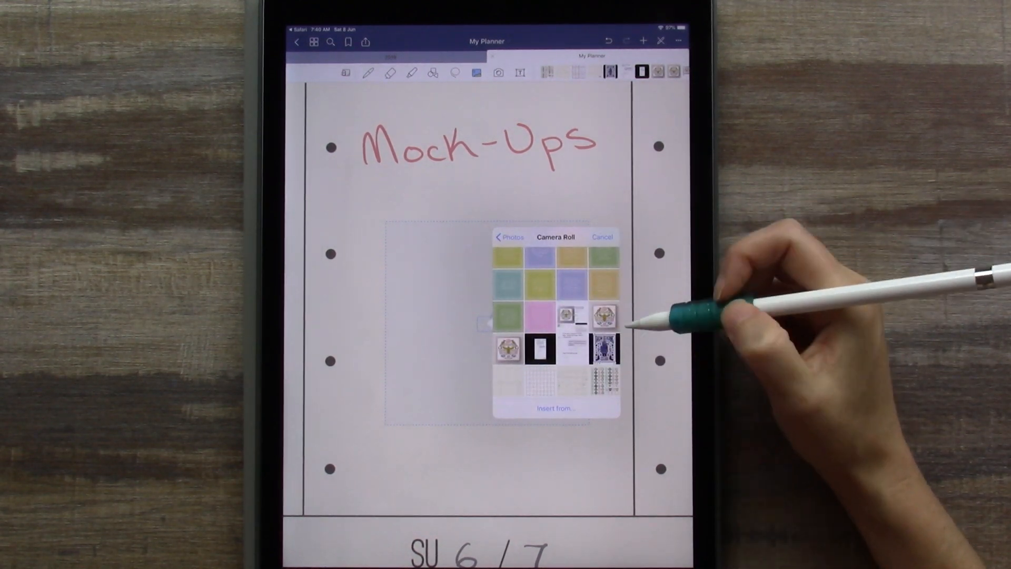
pyautogui.click(600, 237)
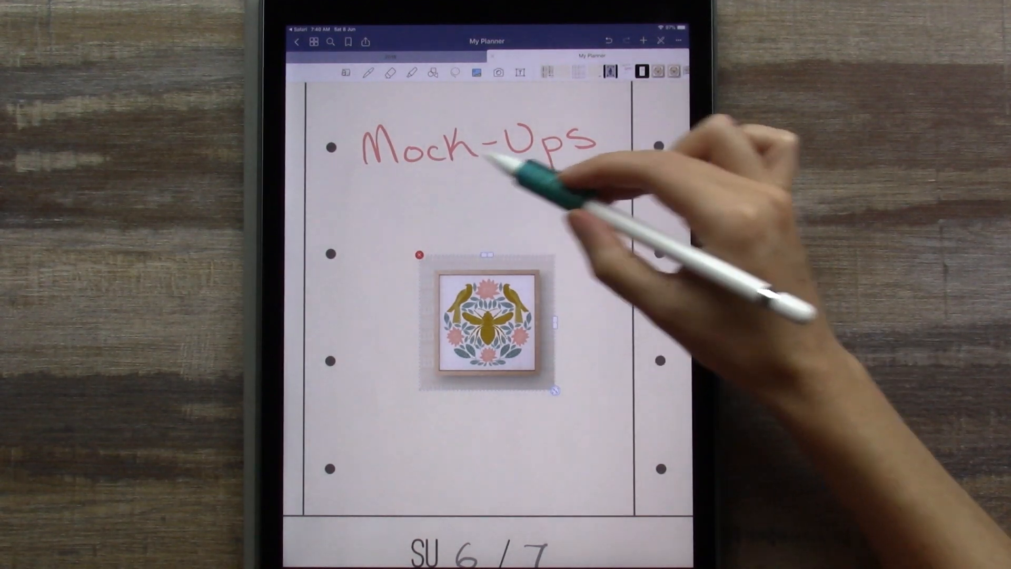
pyautogui.moveTo(477, 322); pyautogui.dragTo(465, 231)
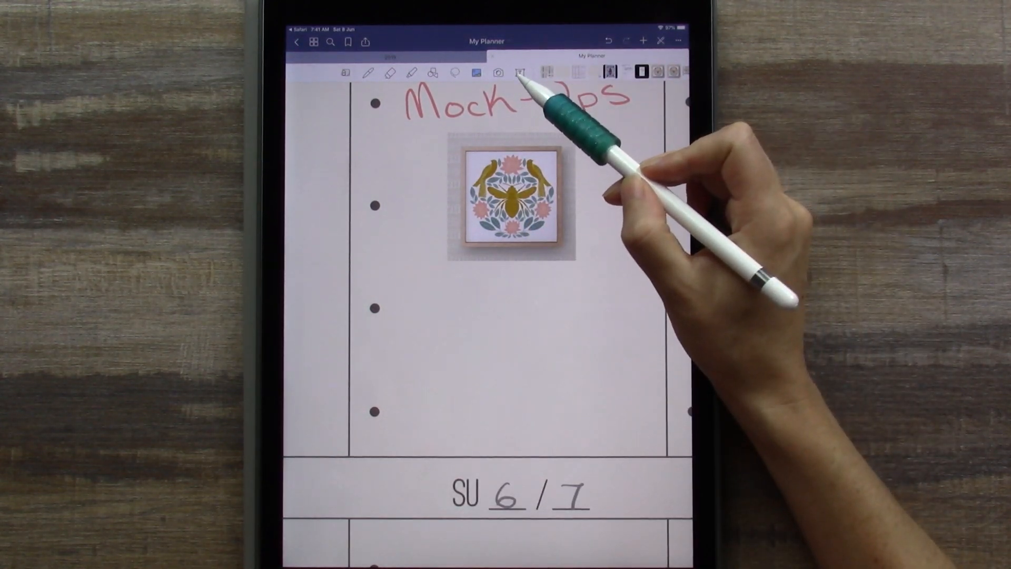
# Create a text box below the bee artwork reading 'Meeting' and select the word.
pyautogui.click(520, 72)
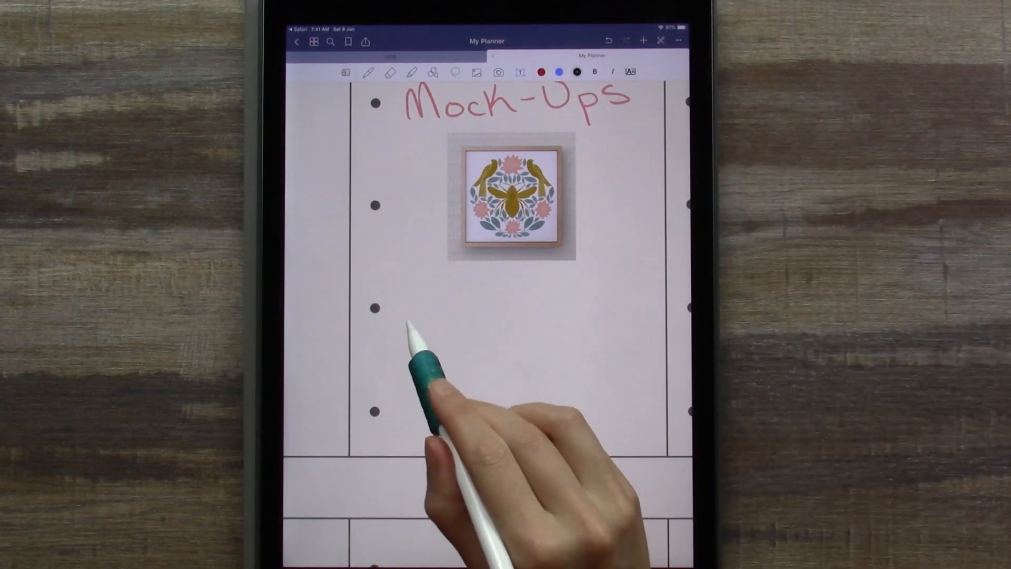
pyautogui.click(417, 319)
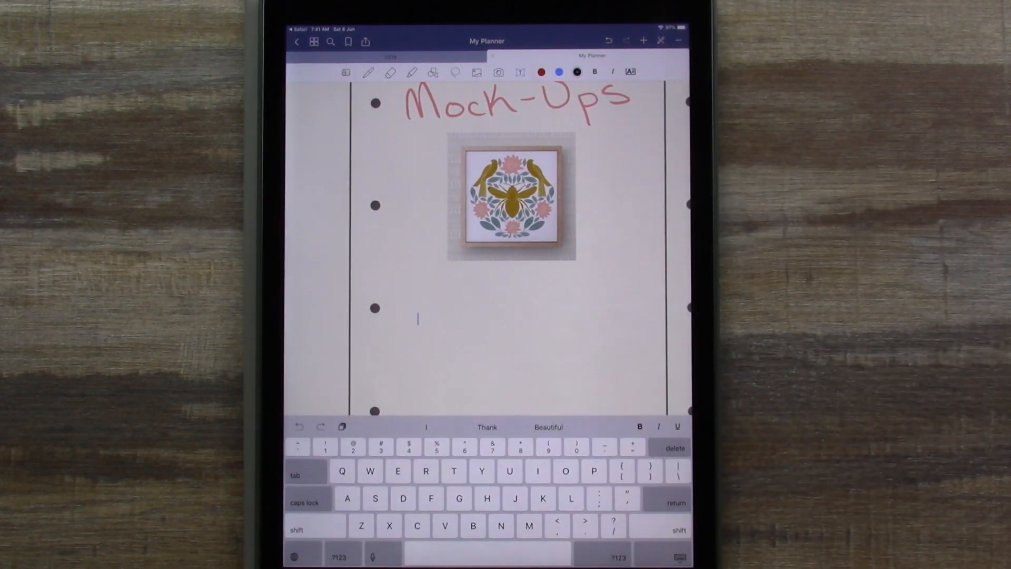
pyautogui.write('Meet')
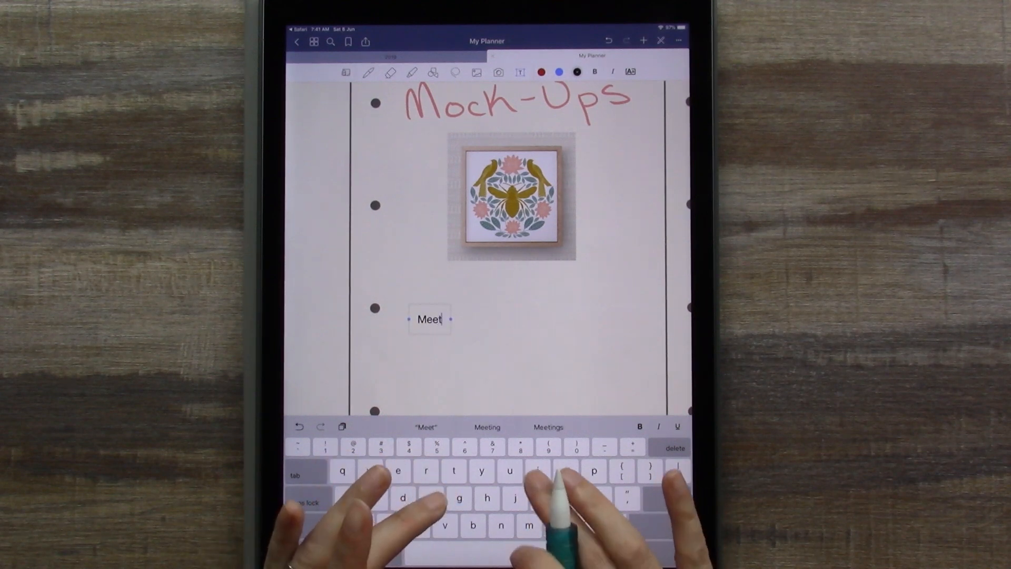
pyautogui.write('ing')
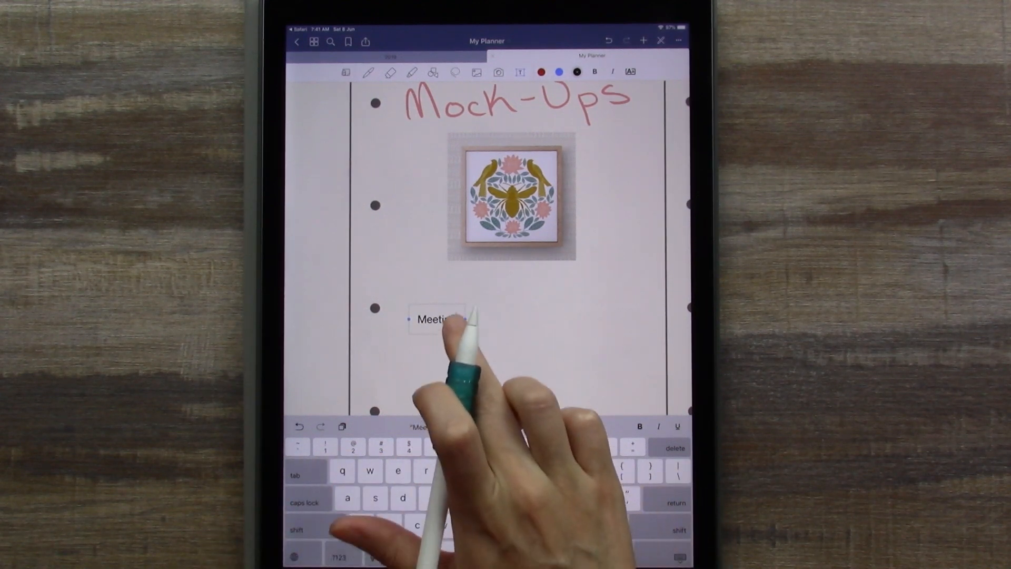
pyautogui.doubleClick(439, 318)
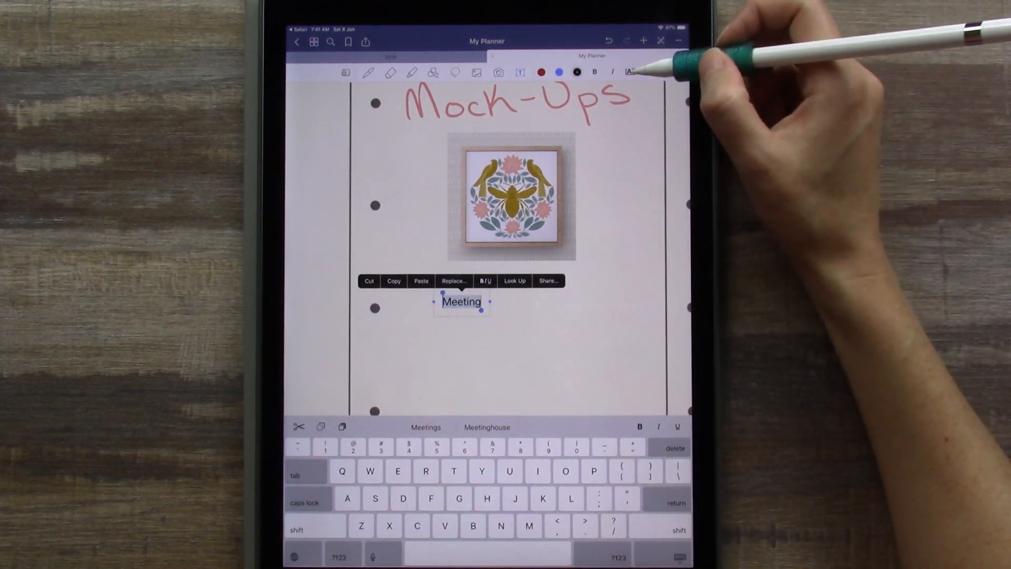
# Adjust the Meeting text size up and back down with the styling slider.
pyautogui.click(630, 72)
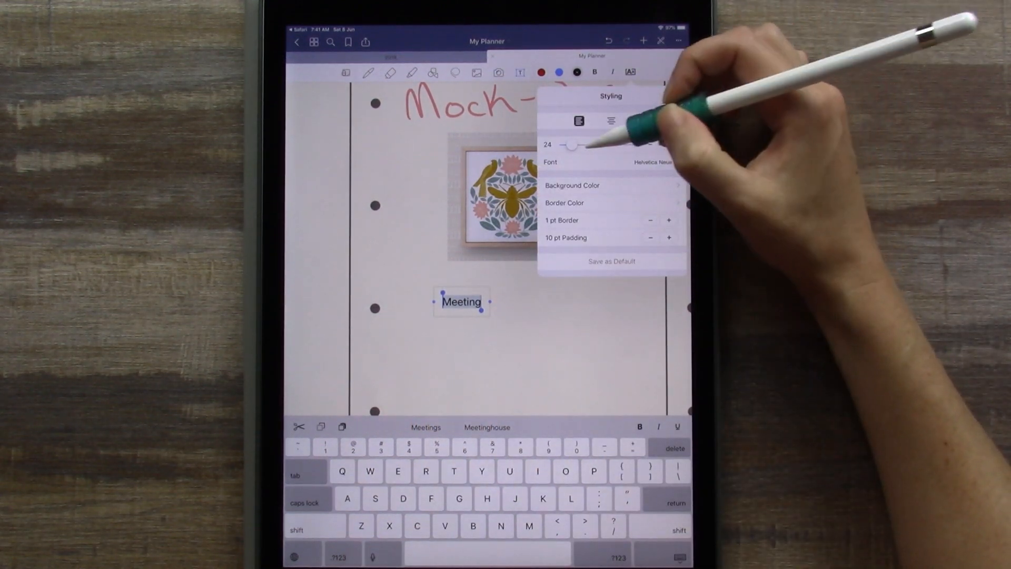
pyautogui.moveTo(568, 145); pyautogui.dragTo(583, 145)
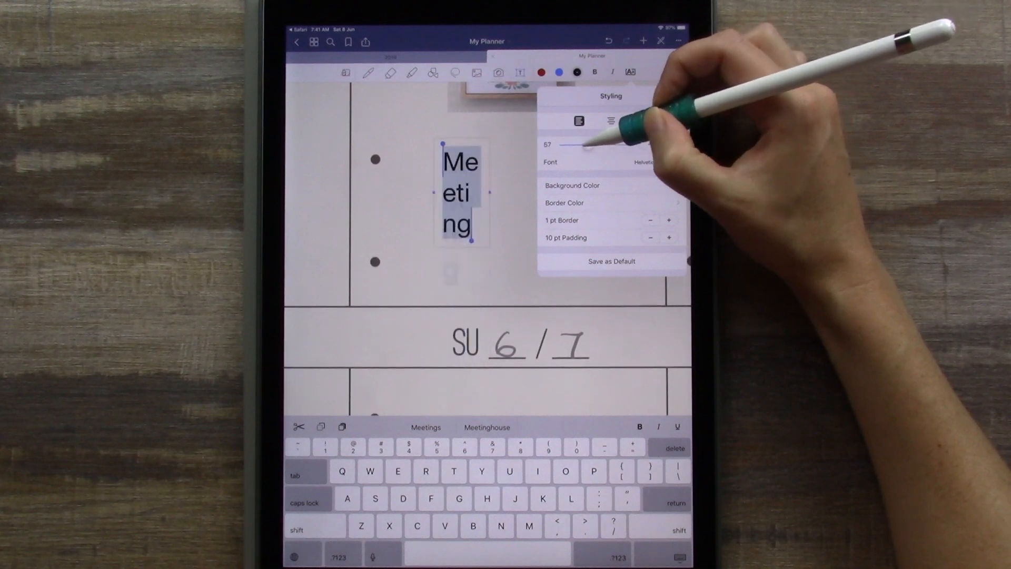
pyautogui.moveTo(584, 144); pyautogui.dragTo(551, 144)
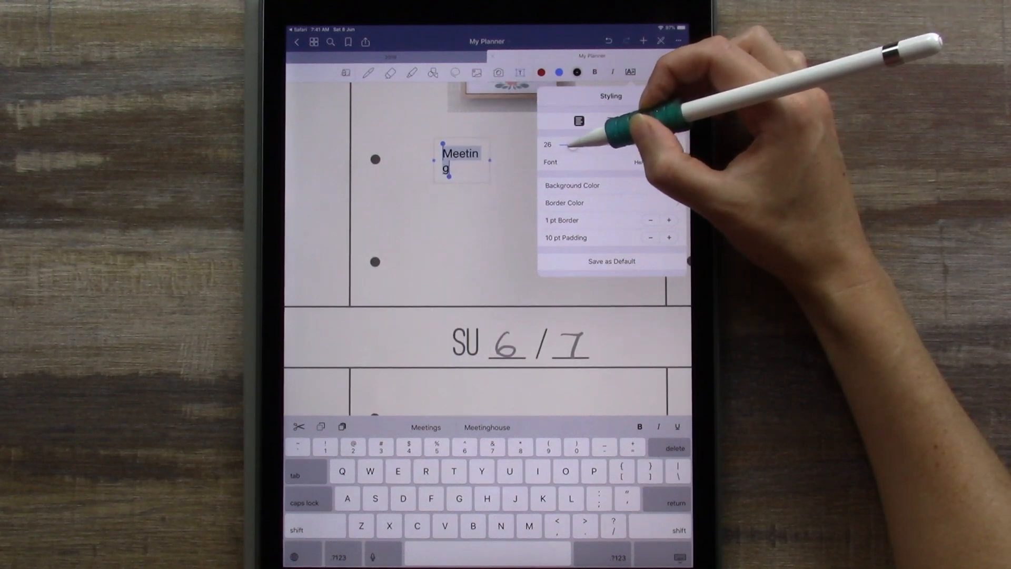
pyautogui.moveTo(574, 145); pyautogui.dragTo(570, 145)
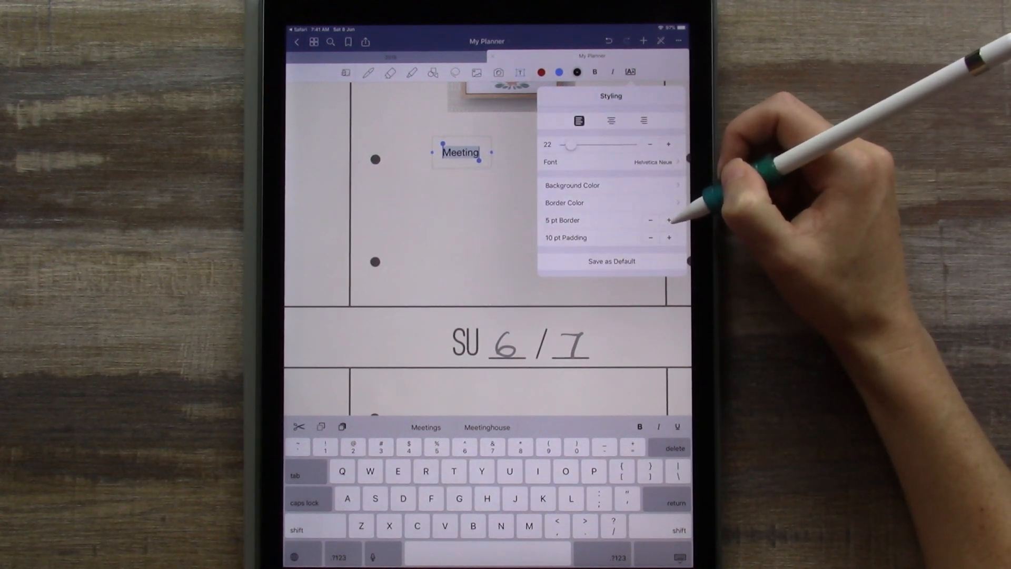
# Set the Meeting text box background colour to yellow.
pyautogui.click(670, 220)
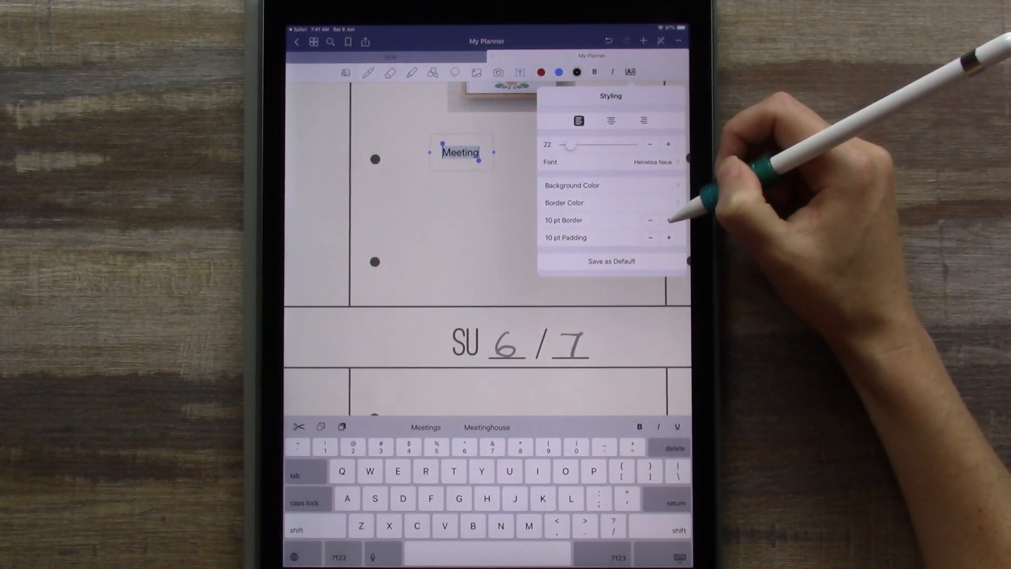
pyautogui.click(571, 185)
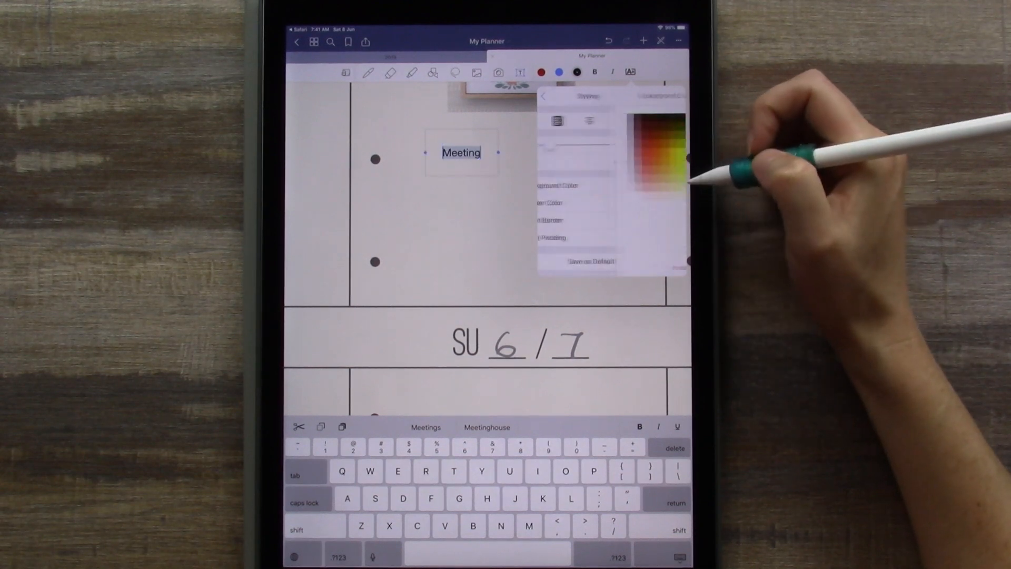
pyautogui.click(602, 177)
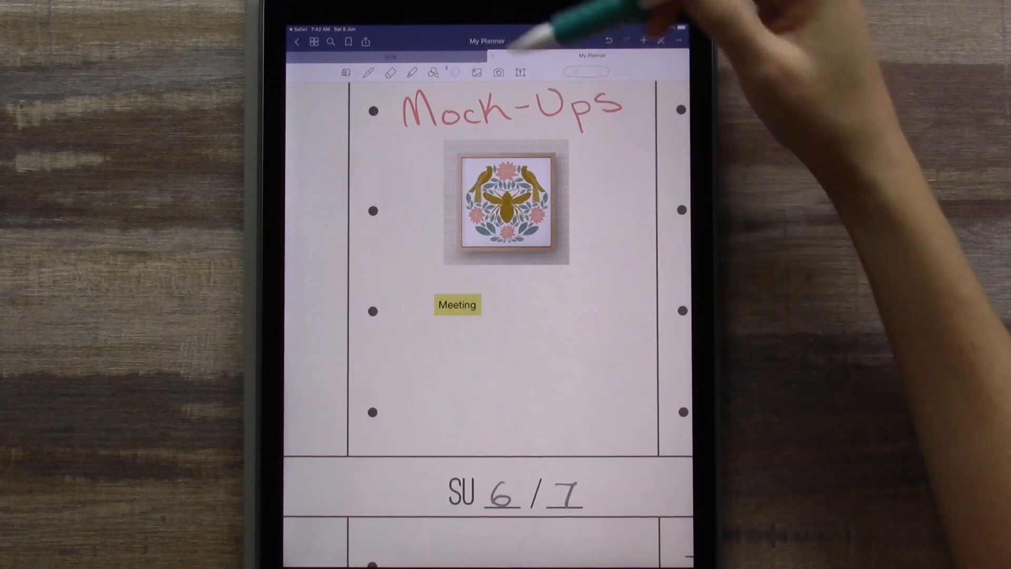
# Enable the lasso tool with text boxes included in selections.
pyautogui.click(434, 72)
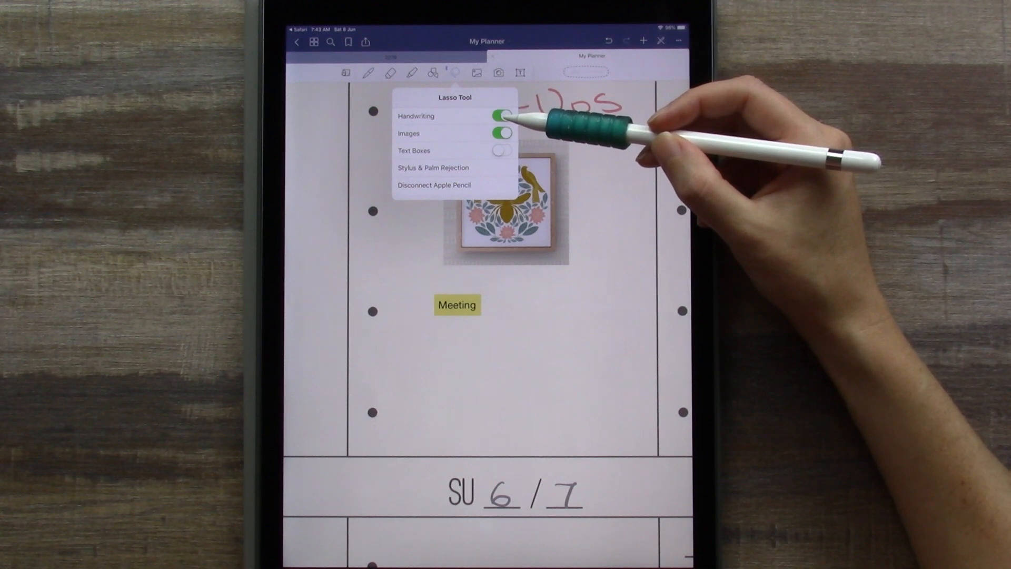
pyautogui.click(504, 151)
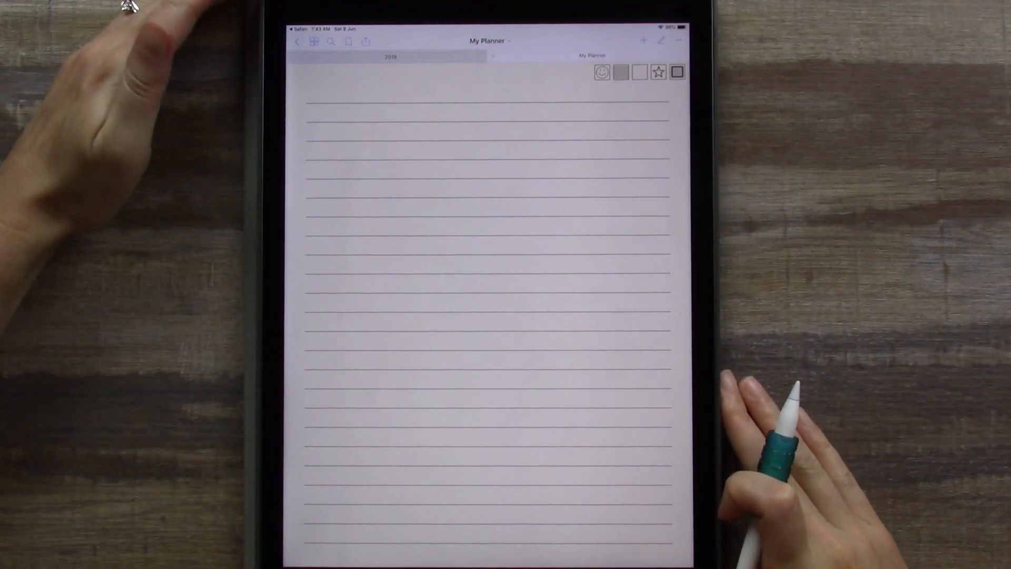
# Handwrite the 'Youtube Video' heading with its three numbered tasks on the lined page.
pyautogui.write('Youtube Video')
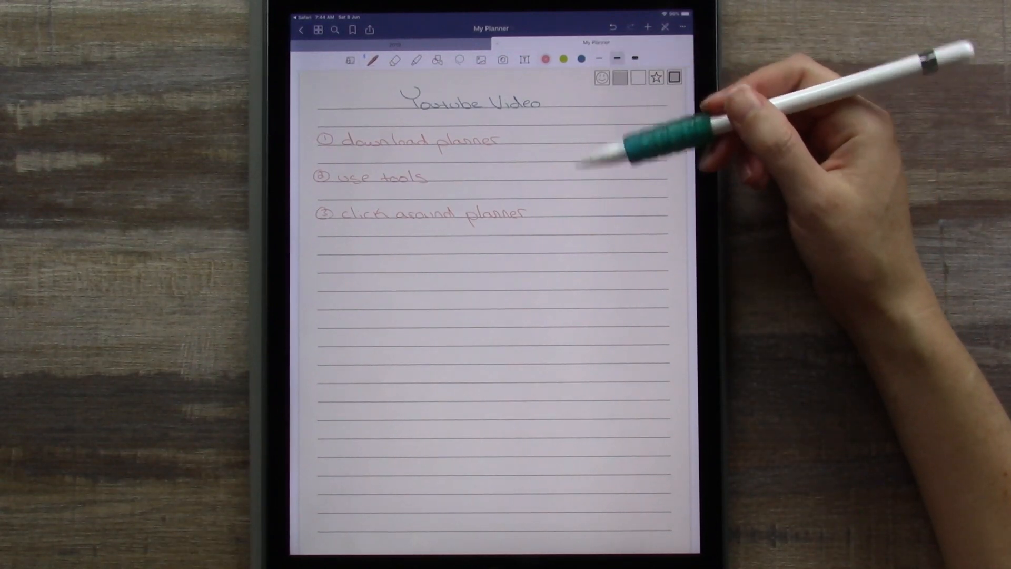
pyautogui.moveTo(774, 128)
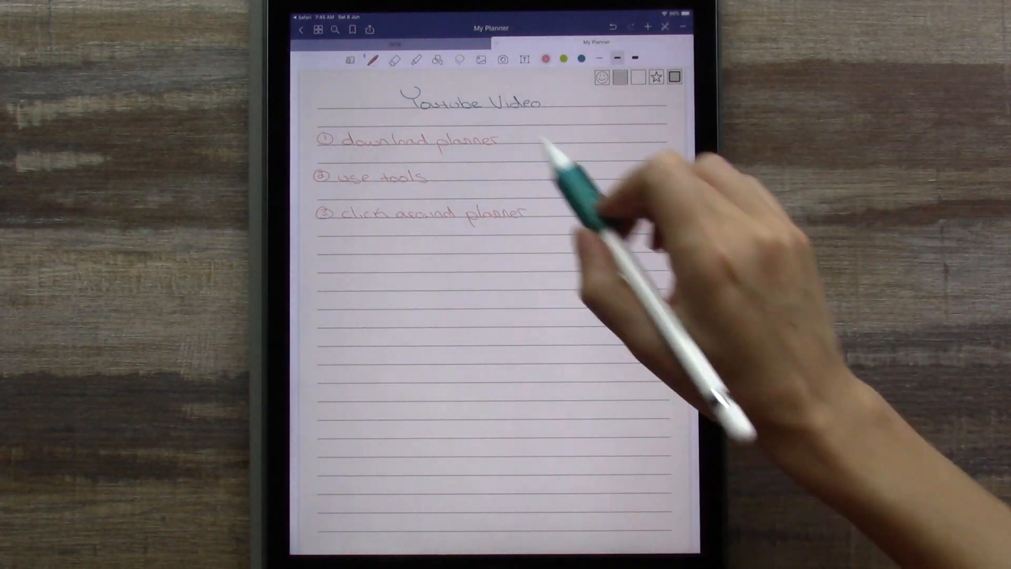
pyautogui.click(681, 26)
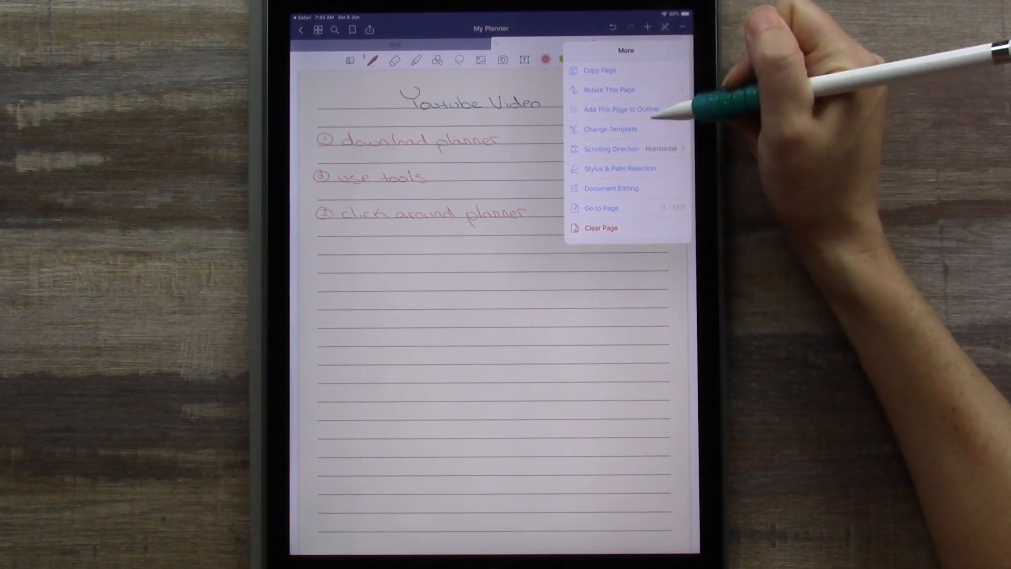
# Add this page to the outline with the title 'youtube video'.
pyautogui.click(620, 108)
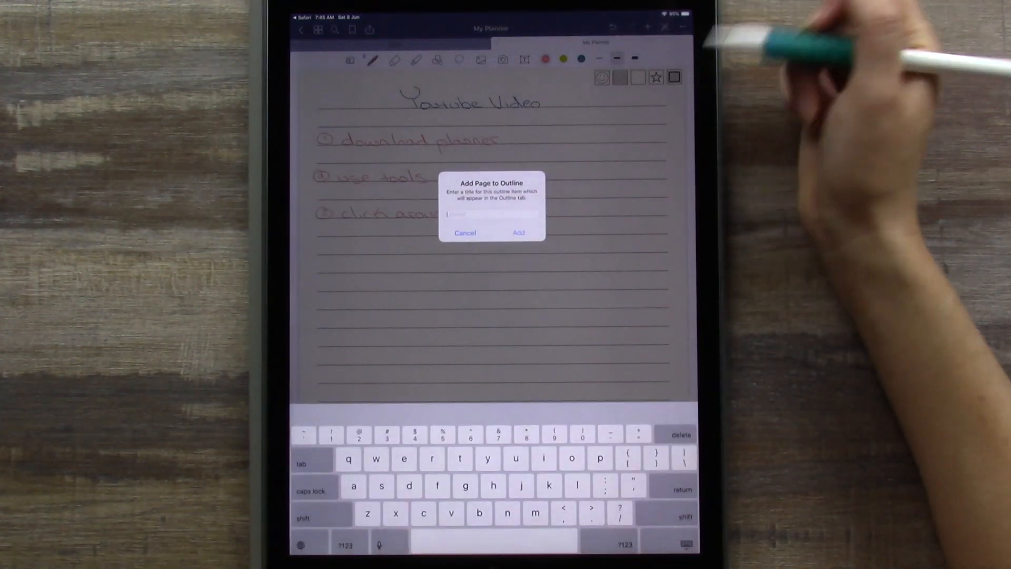
pyautogui.write('youtube video')
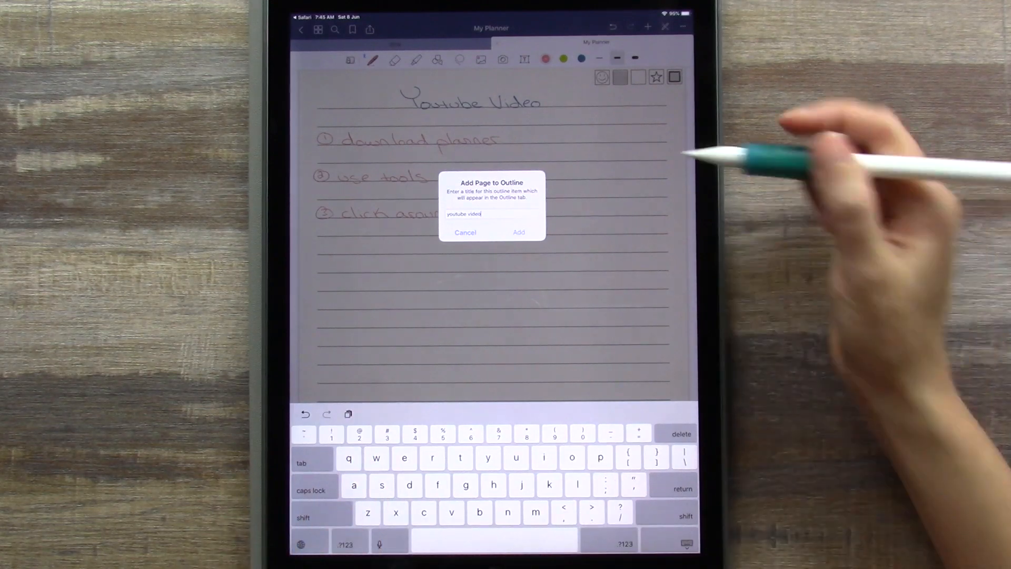
pyautogui.click(519, 231)
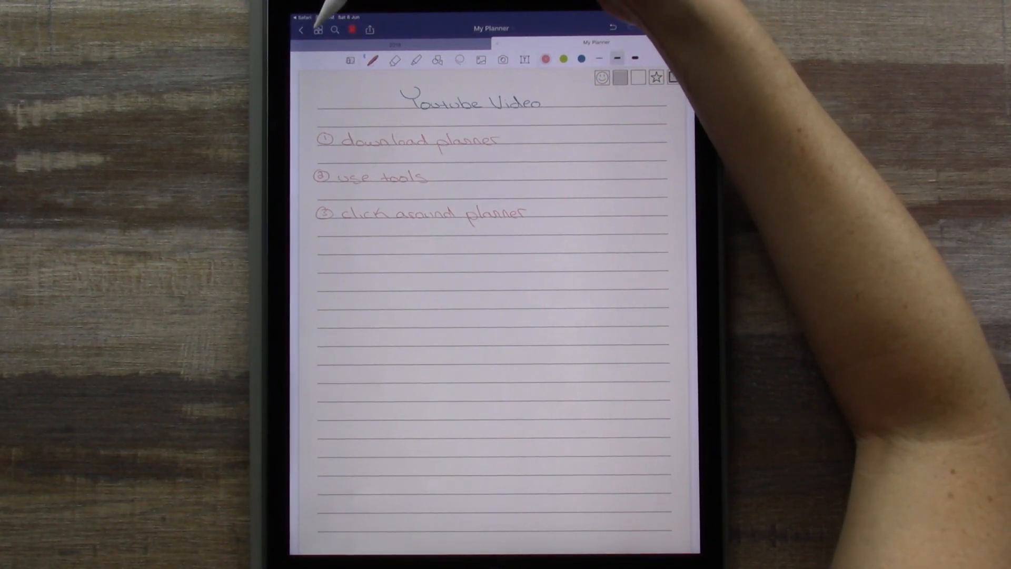
# Check the bookmarked pages in the page overview, then close it.
pyautogui.click(317, 29)
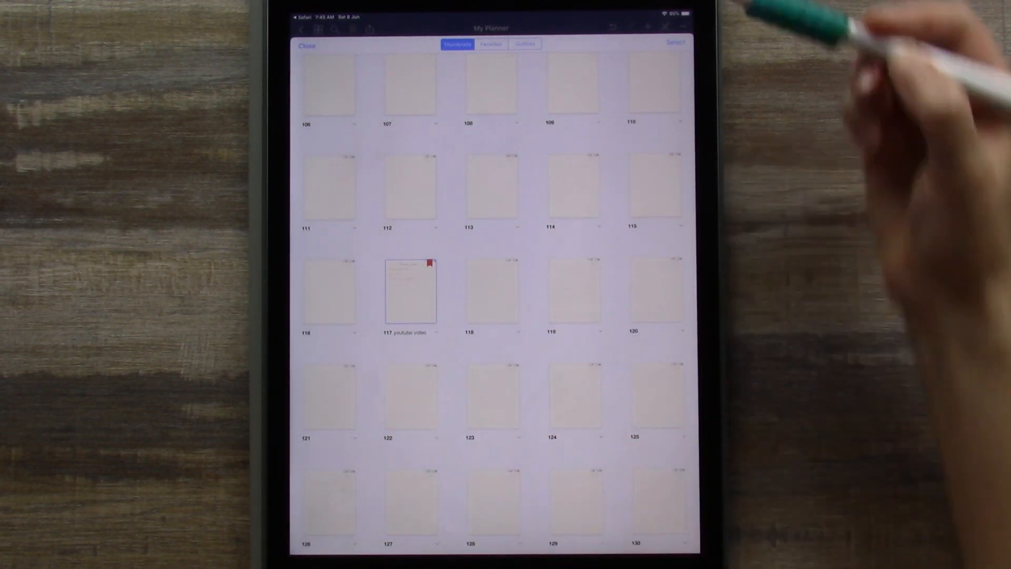
pyautogui.click(489, 44)
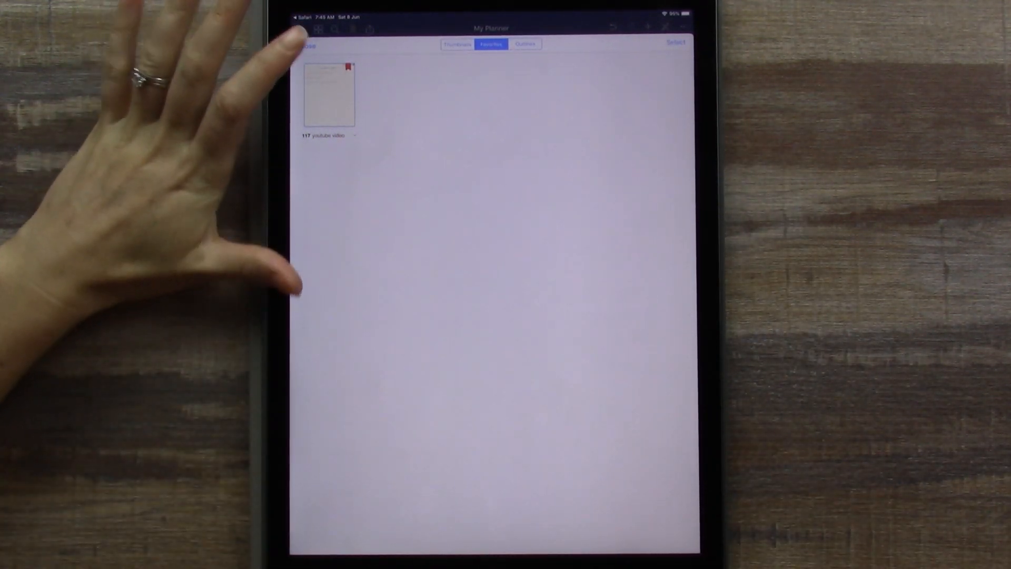
pyautogui.click(327, 96)
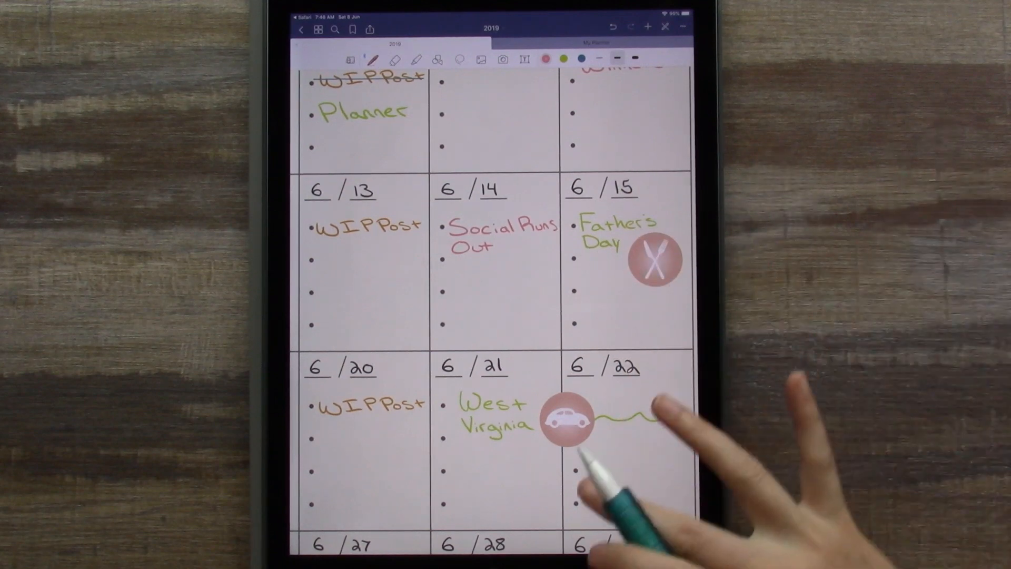
# Place the heart sticker in the 6/19 June box and resize it to fit.
pyautogui.scroll(-3)
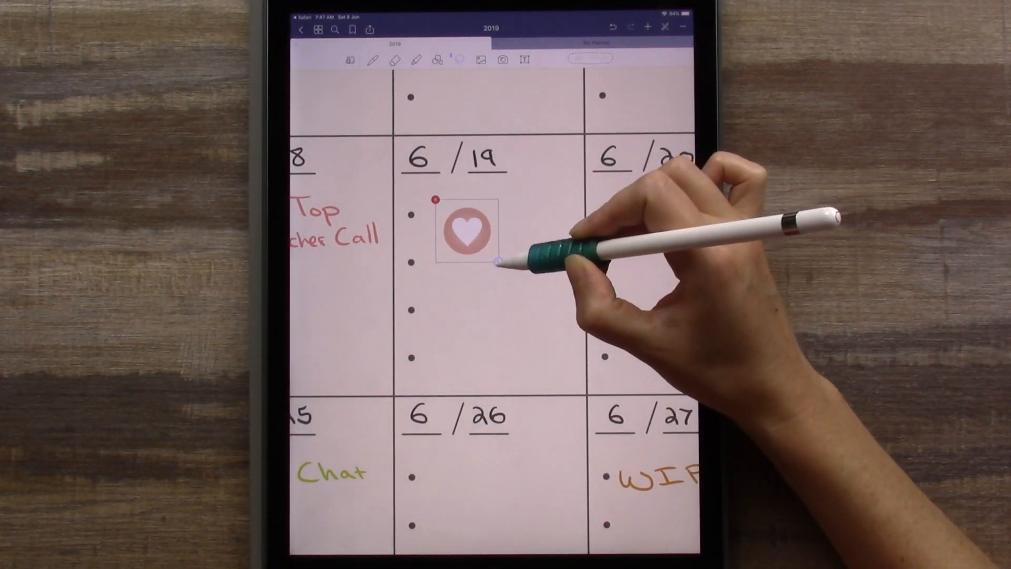
pyautogui.moveTo(464, 232); pyautogui.dragTo(419, 219)
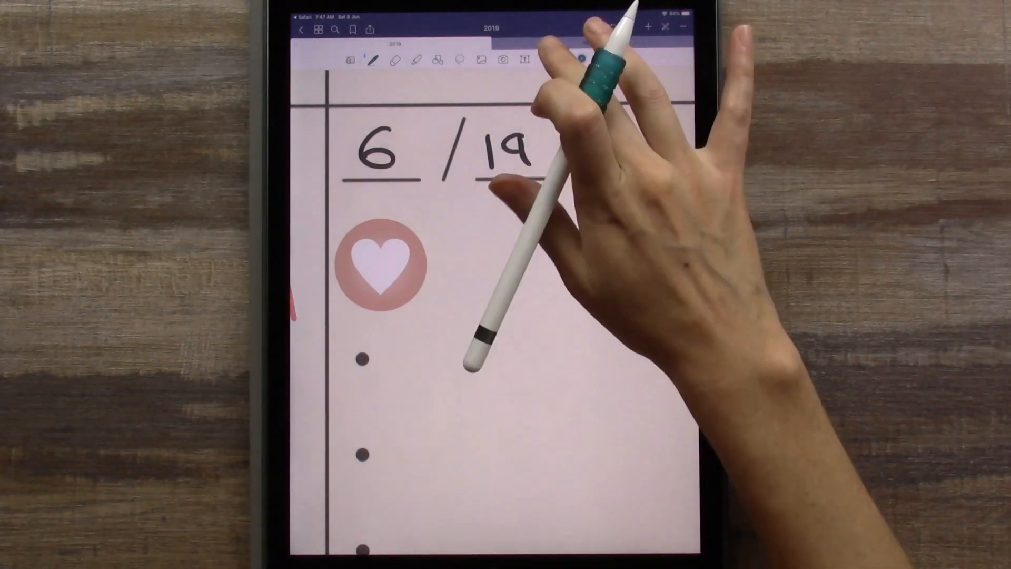
# Handwrite 'Anniversary' beside the 6/19 heart and paste the copied WIPPost task into an empty day.
pyautogui.write('Anniversary')
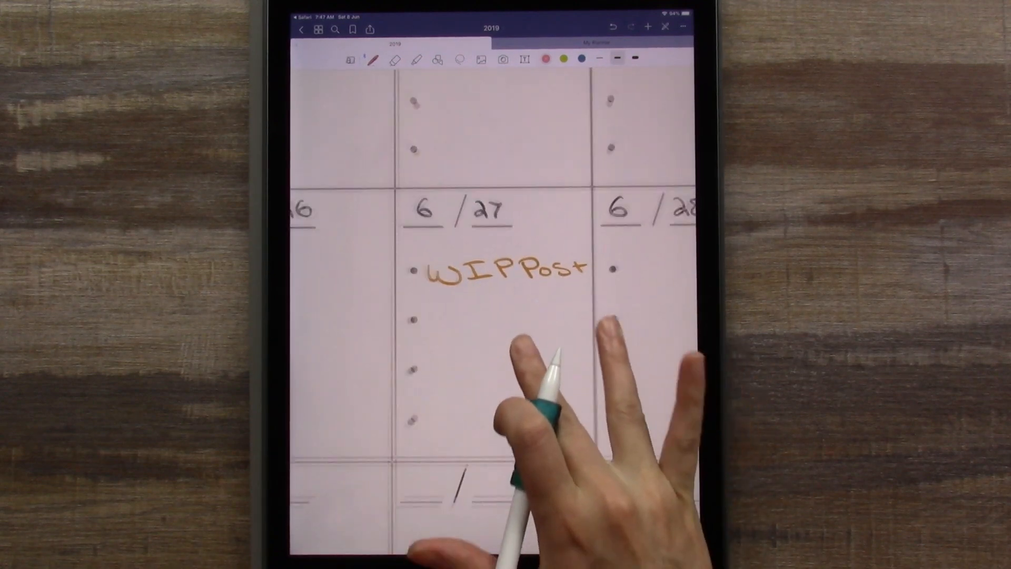
pyautogui.scroll(-3)
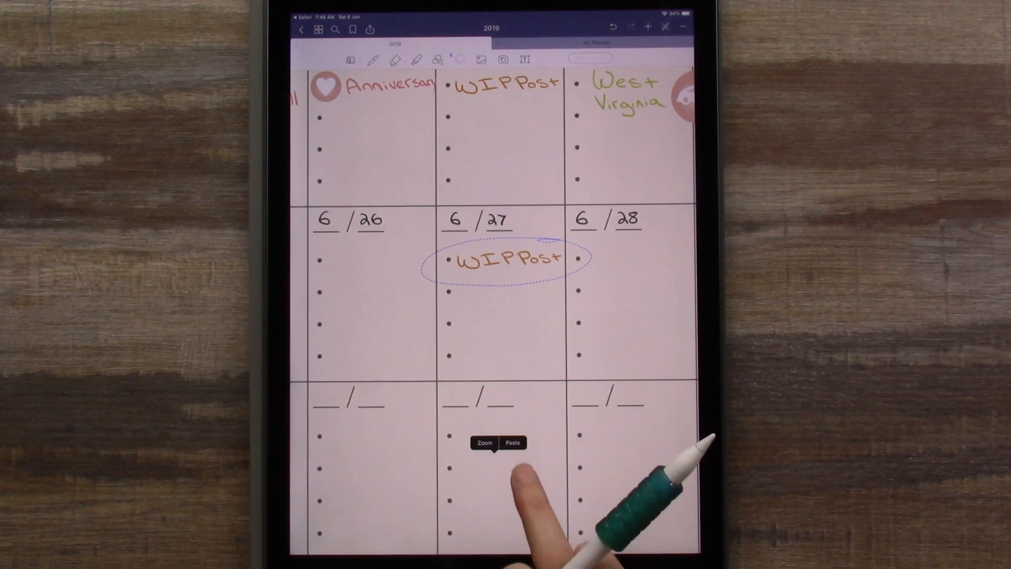
pyautogui.click(512, 444)
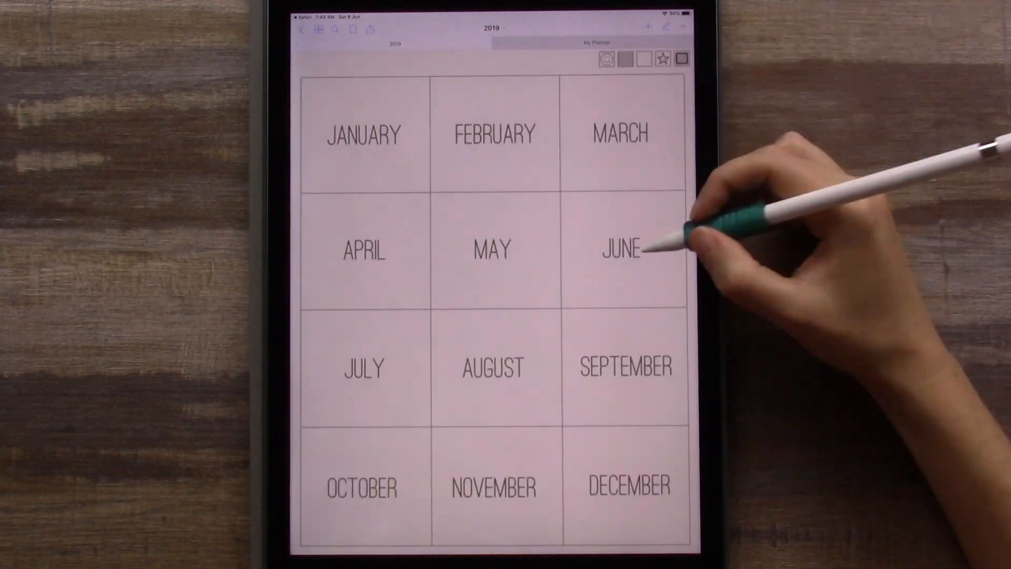
# Jump to June from the year index and scroll the weekly spread down to its Priorities notes.
pyautogui.click(621, 250)
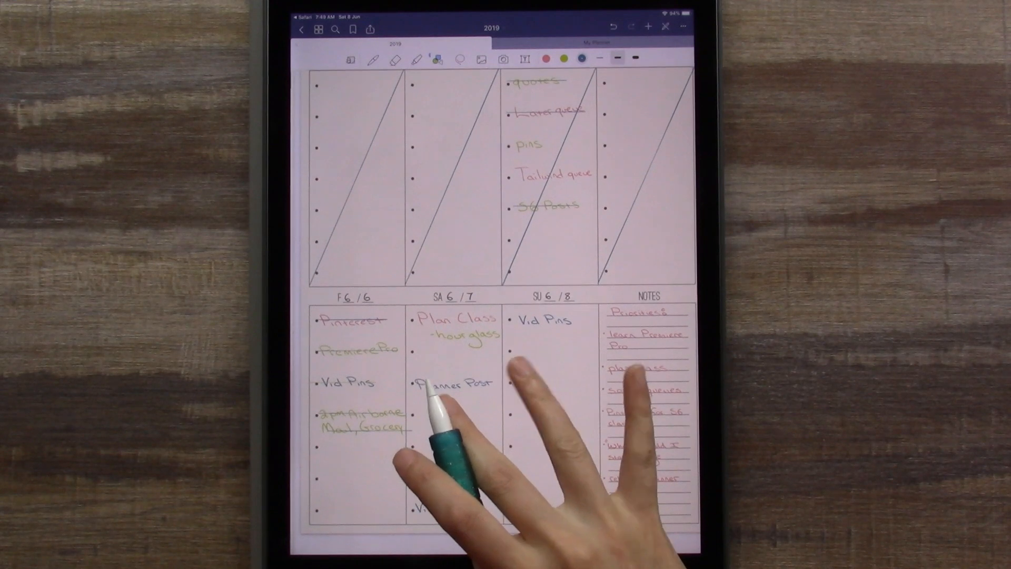
pyautogui.scroll(-3)
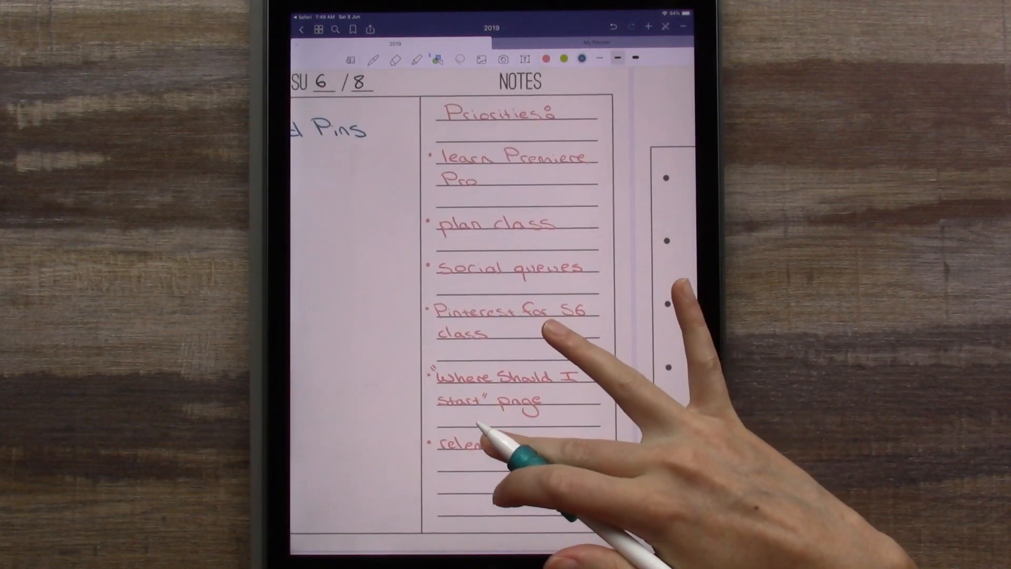
pyautogui.scroll(-3)
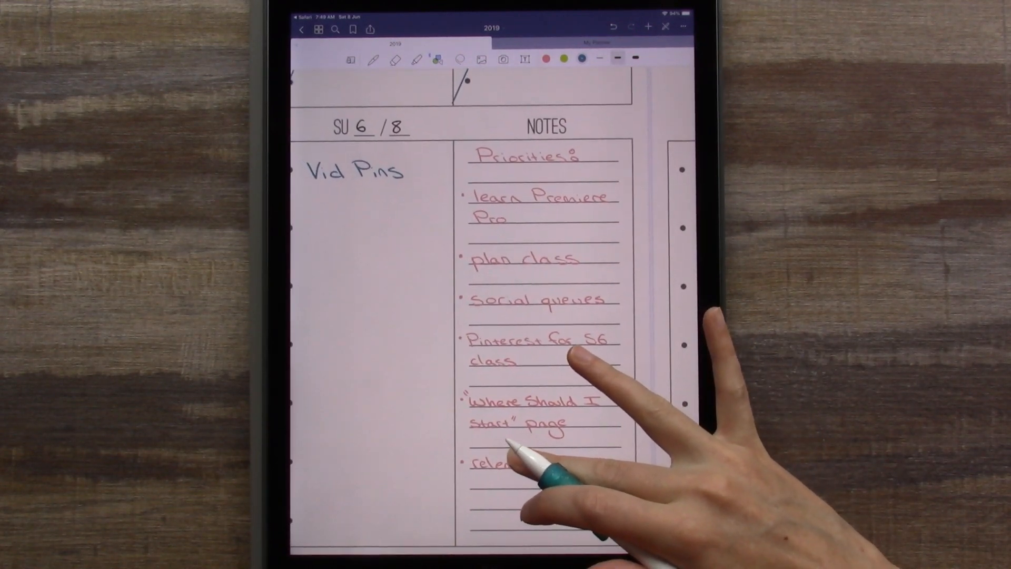